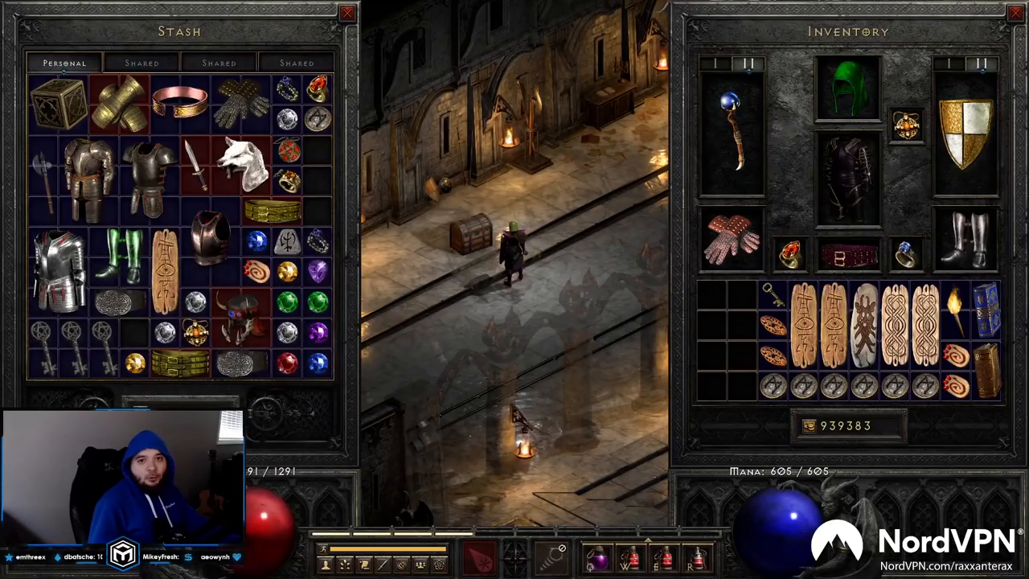
Switch from Diablo II: Resurrected to the Chrome tab with the Outages forum post.
click(10, 569)
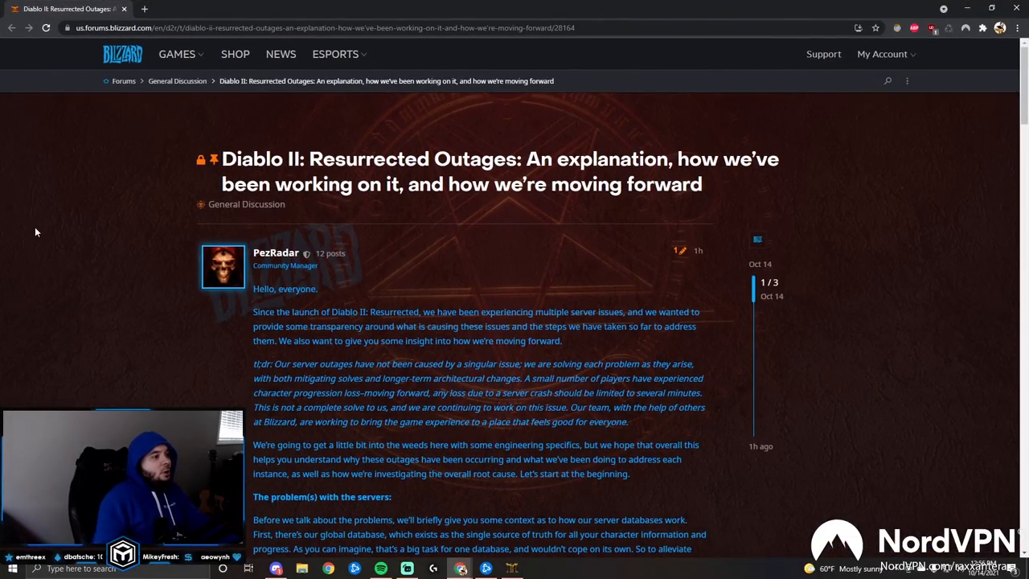
Scroll to the post's opening explanation and tl;dr summary.
scroll(down, 3)
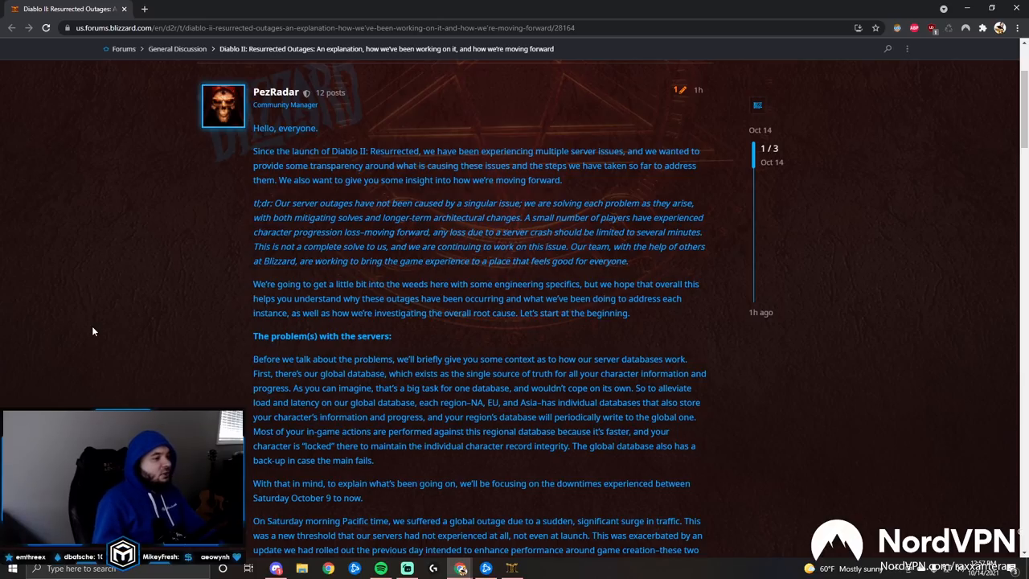
Scroll to 'The problem(s) with the servers' and the Saturday and Sunday outage accounts.
scroll(down, 3)
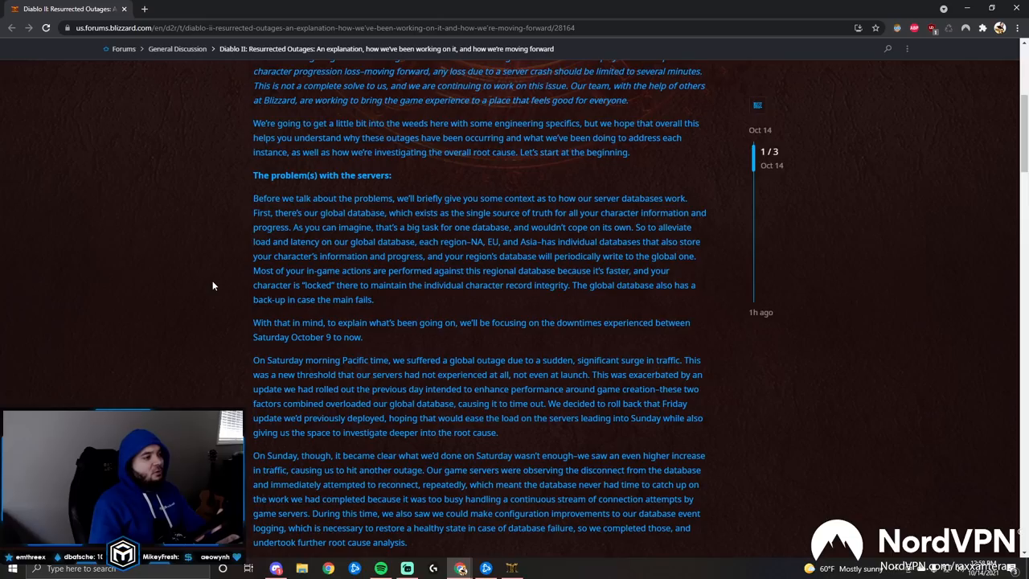
scroll(down, 3)
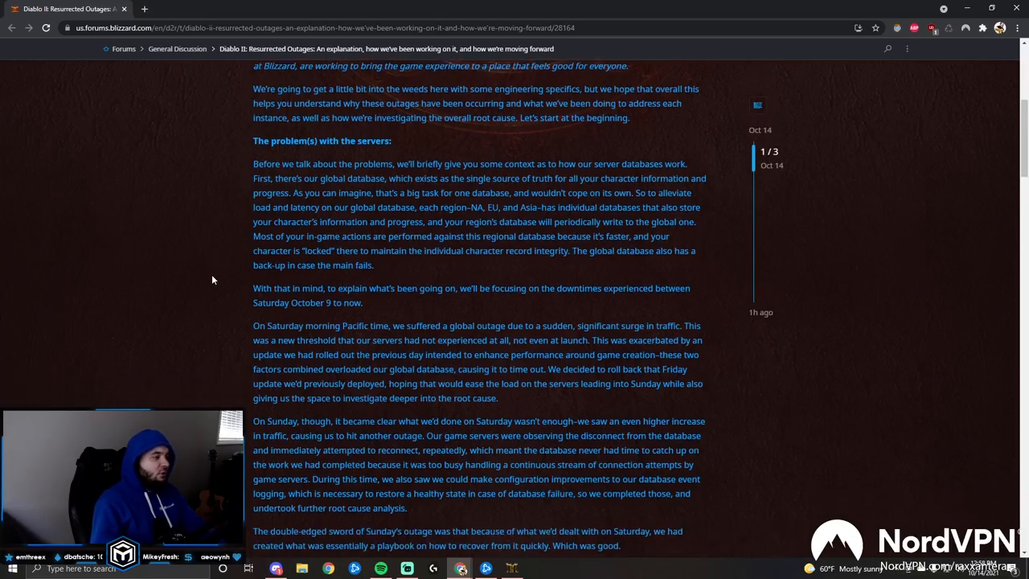
scroll(down, 3)
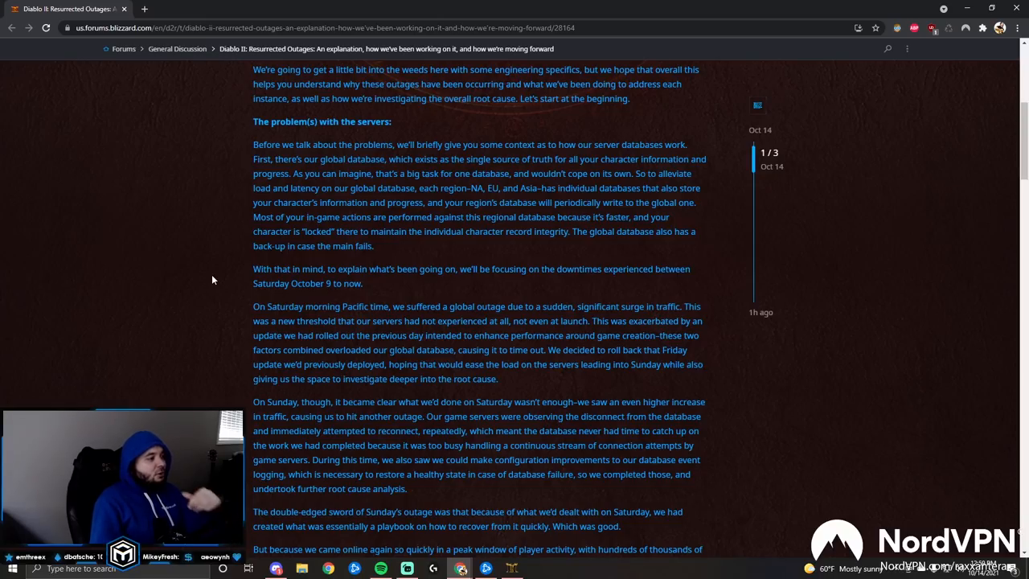
Scroll through the Monday and Tuesday outage accounts to the start of 'Why this is happening'.
scroll(down, 3)
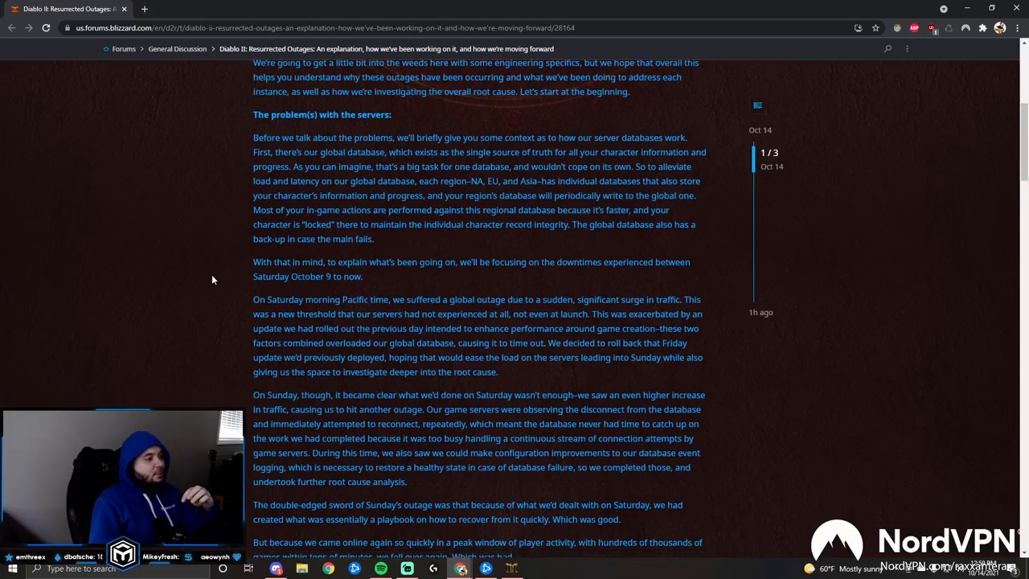
scroll(down, 3)
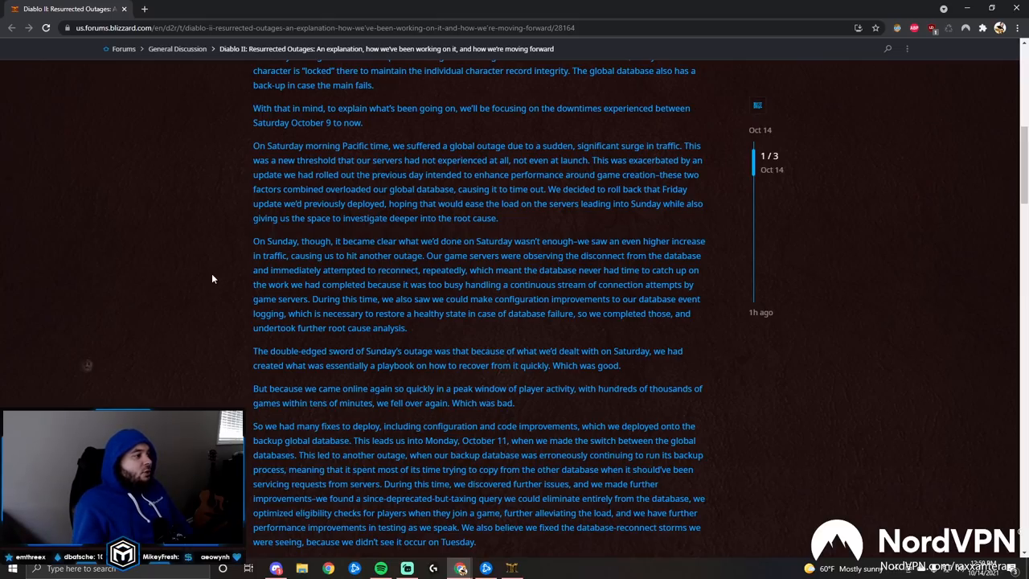
scroll(down, 3)
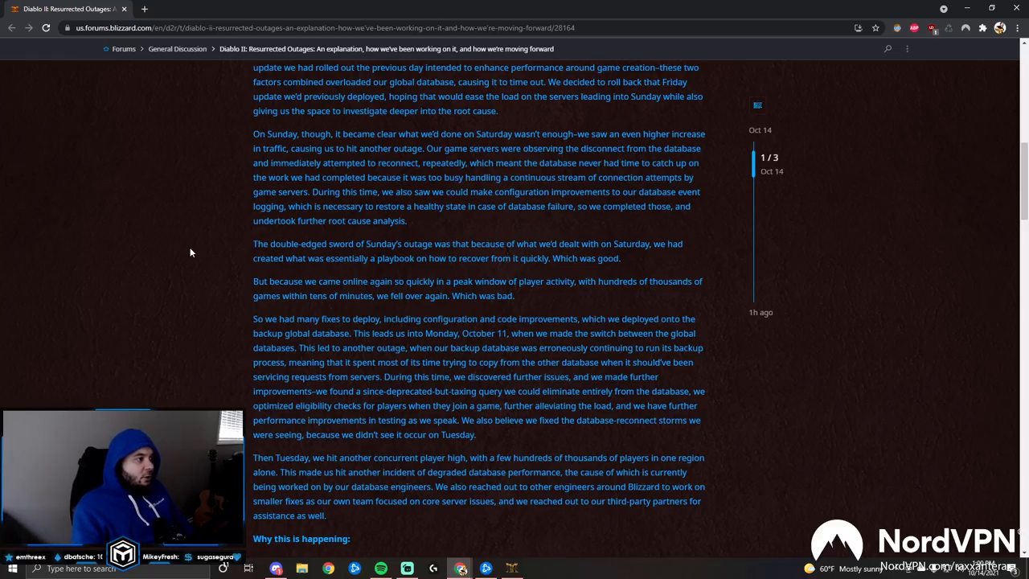
Scroll so the full 'Why this is happening' section shows, up to 'A note about progress loss'.
scroll(down, 3)
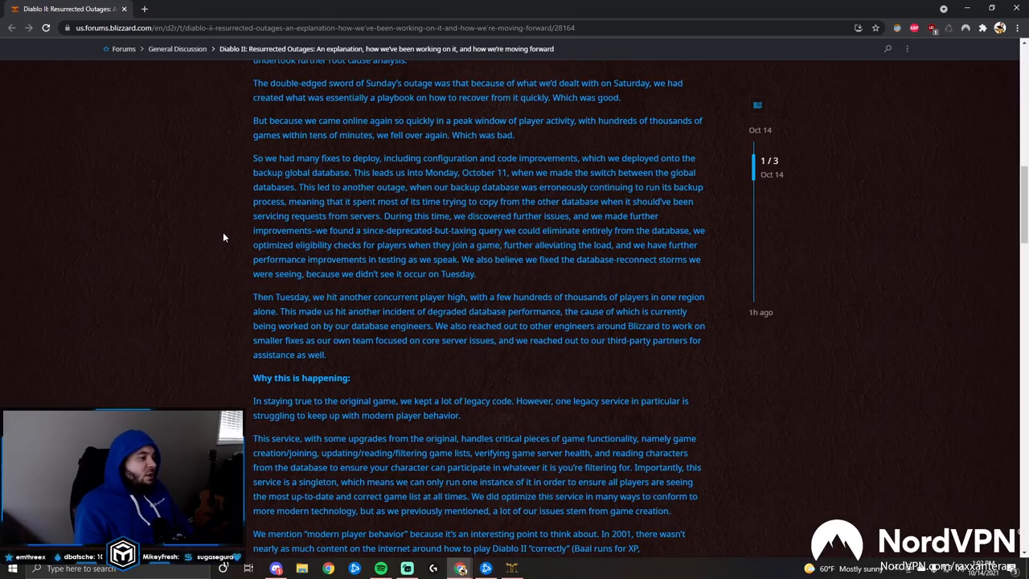
scroll(down, 3)
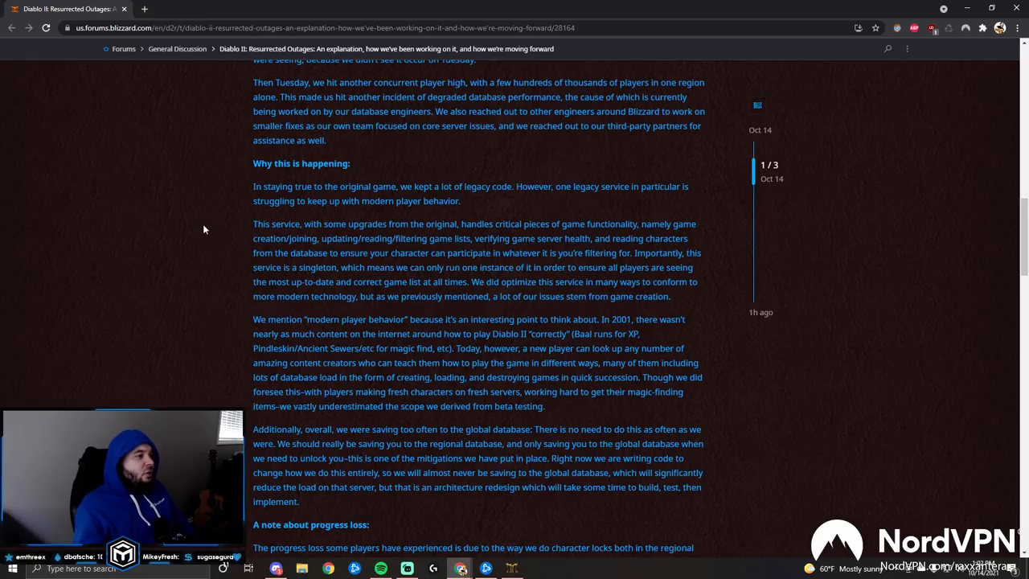
mouse_move(222, 188)
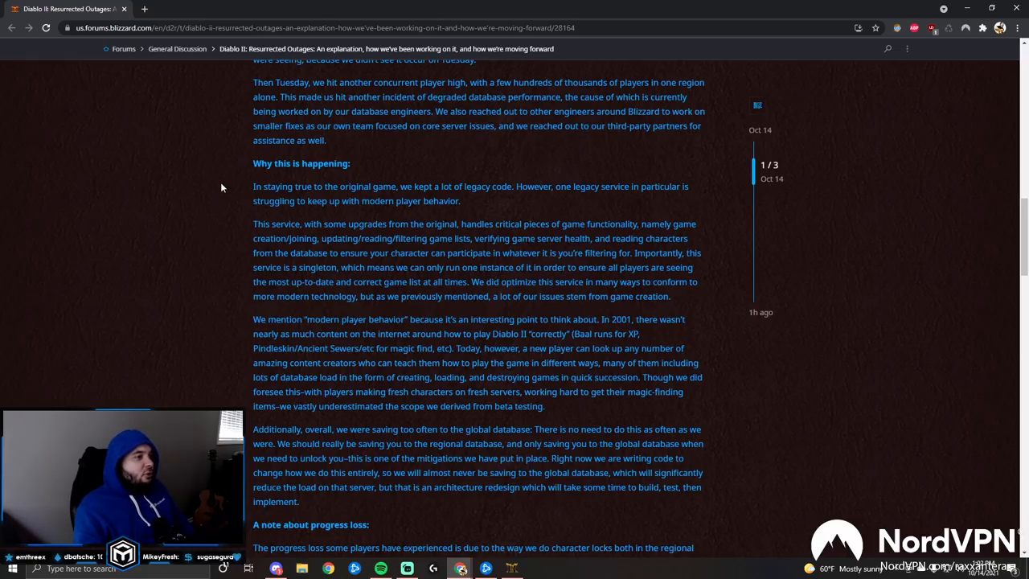
Scroll to the 'A note about progress loss' section with its two considered options.
scroll(down, 3)
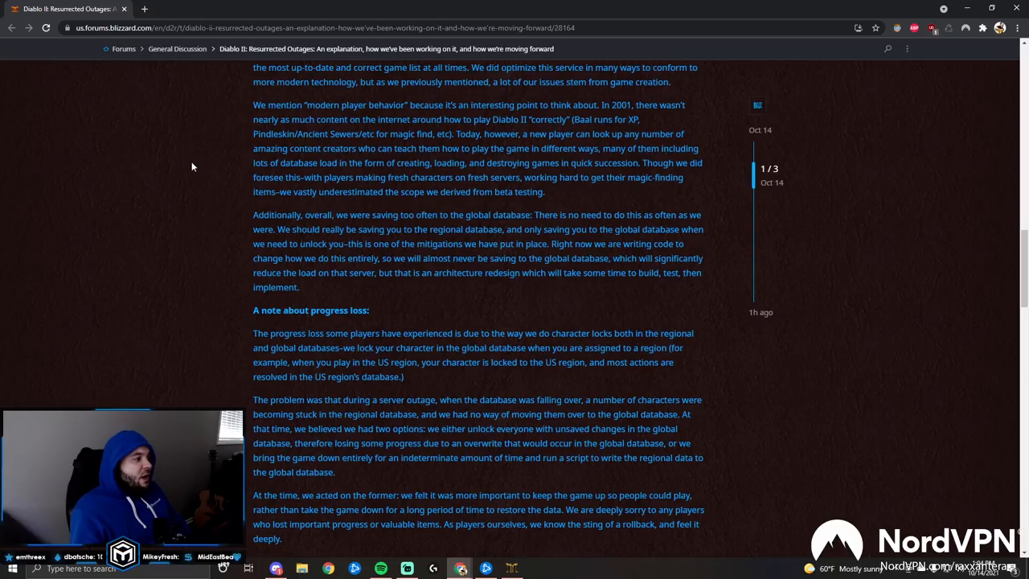
Scroll to 'What we are doing about it' with the Rate limiting and Login Queue paragraphs.
scroll(down, 3)
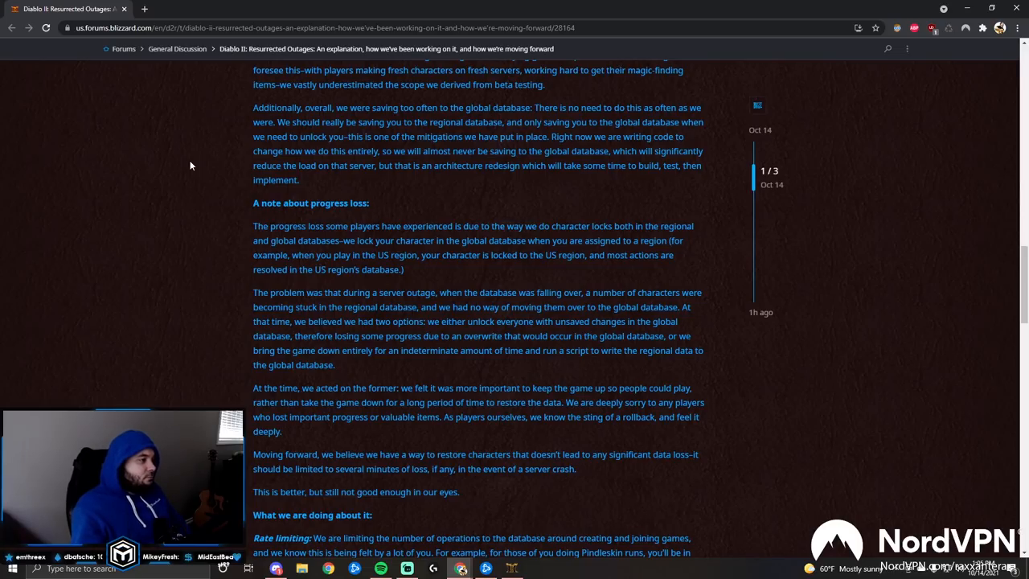
mouse_move(193, 136)
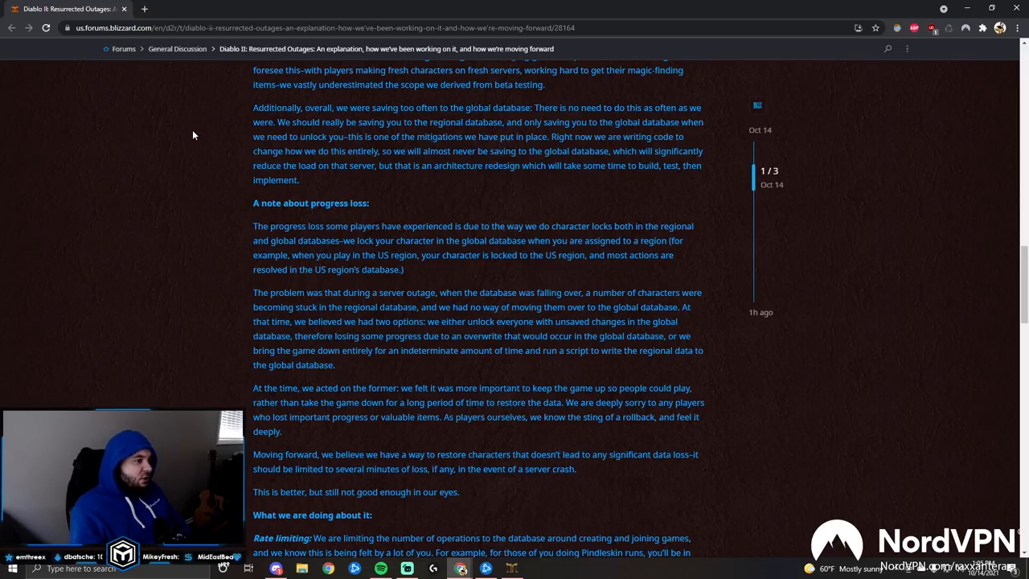
scroll(down, 3)
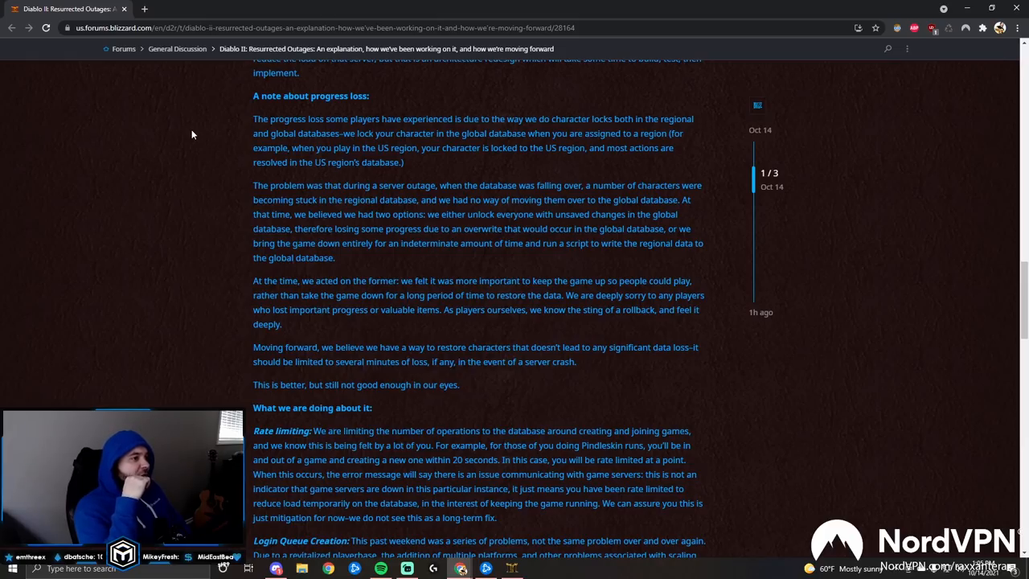
Scroll until the full Login Queue Creation paragraph, ending at PC queue plans, is visible.
scroll(down, 3)
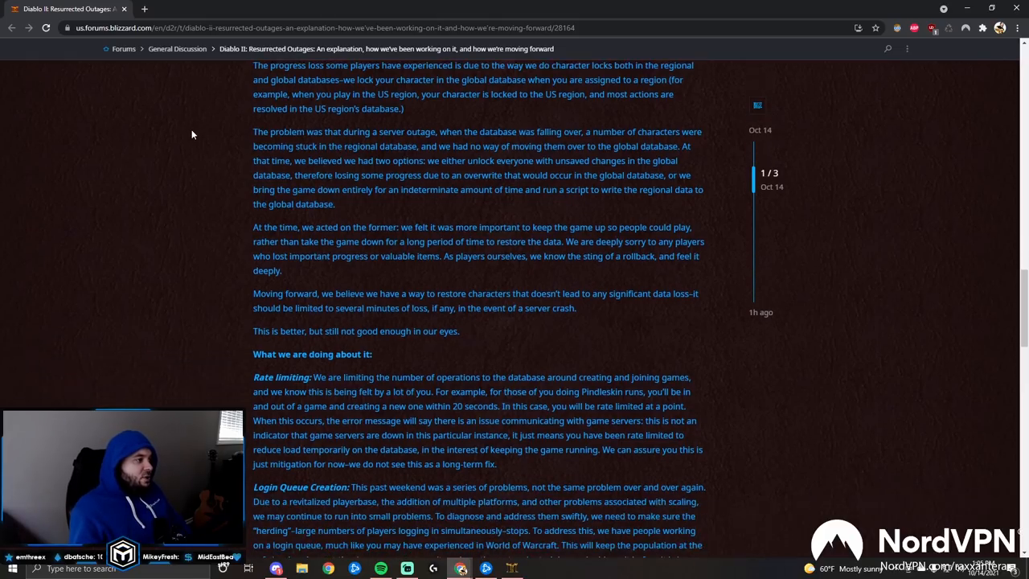
scroll(down, 3)
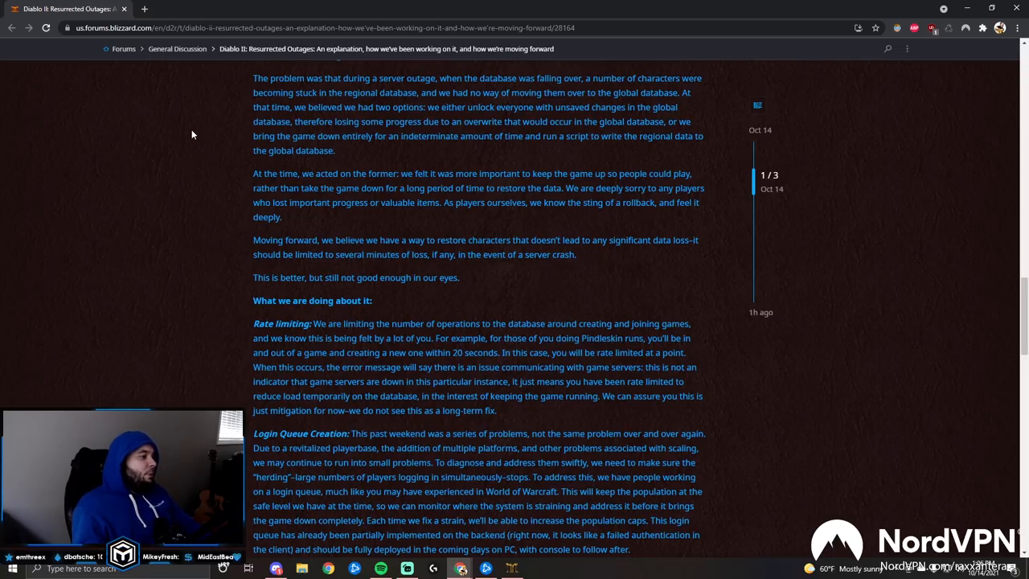
Scroll to the post's closing message, Diablo Community Team sign-off and related topics.
scroll(down, 3)
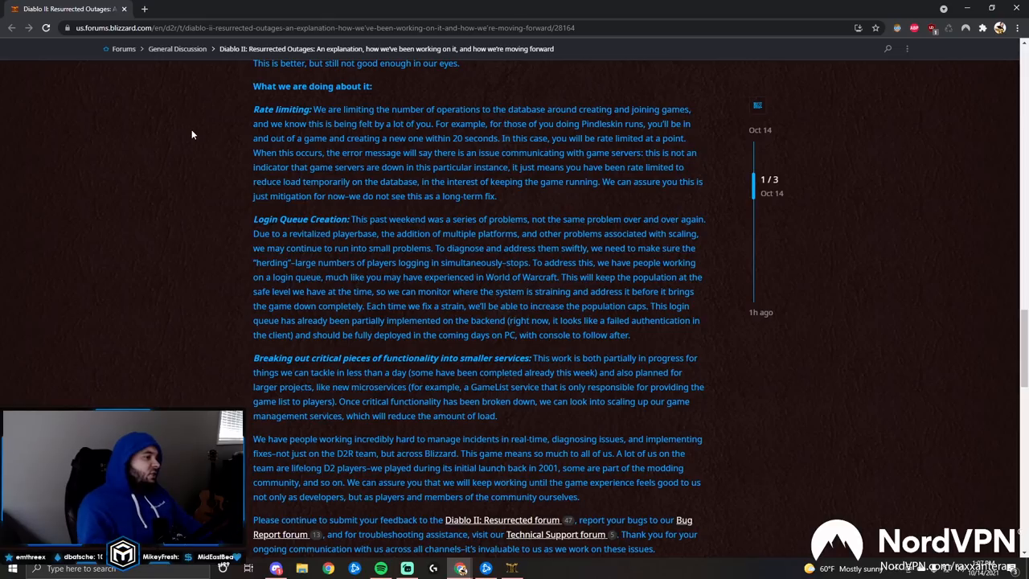
scroll(down, 3)
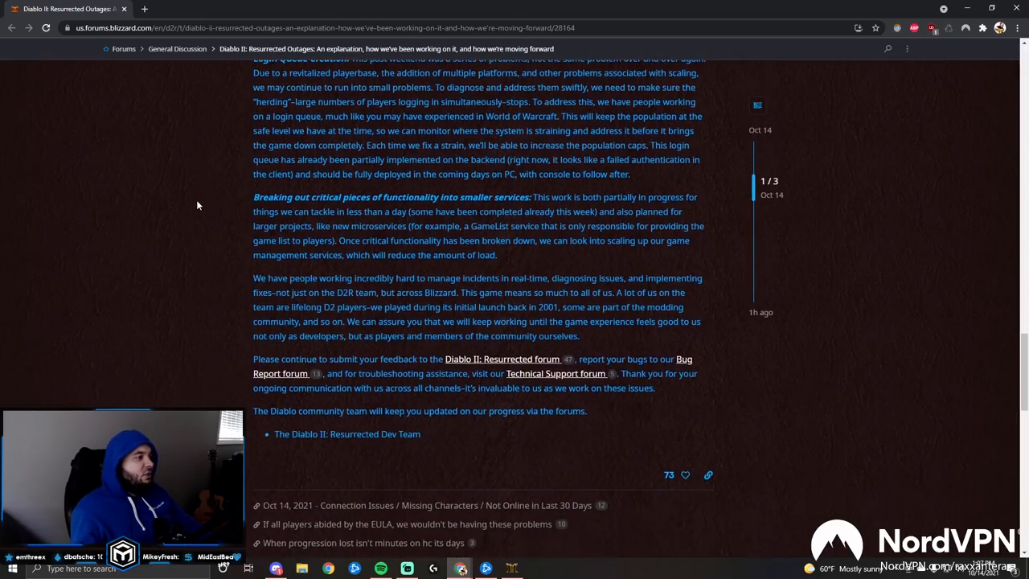
Scroll slightly to reveal the topic summary bar: 2 replies, 7.2k views, 59 likes.
scroll(up, 3)
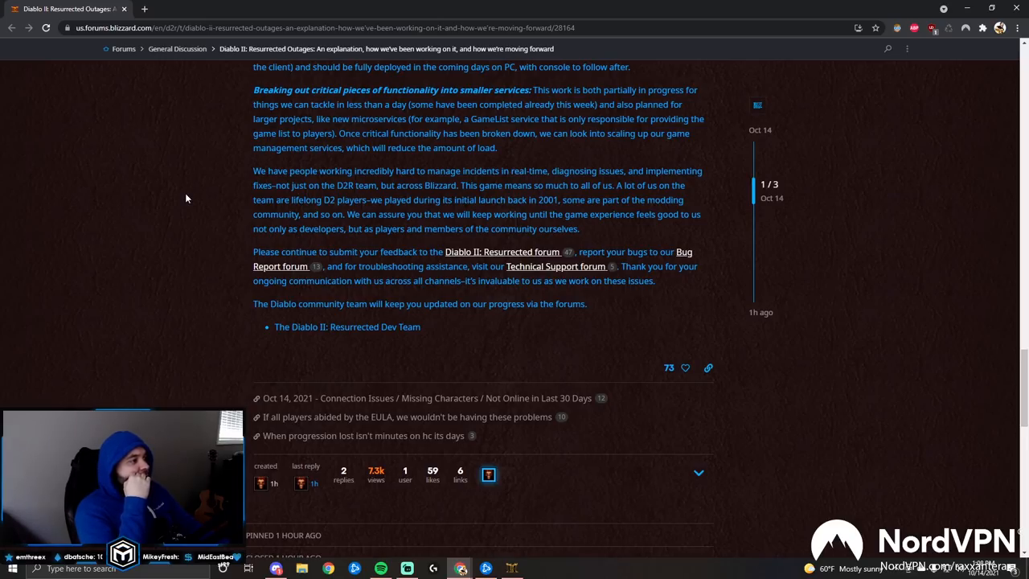
Return to the top of the Diablo II: Resurrected outage post showing its title.
click(669, 366)
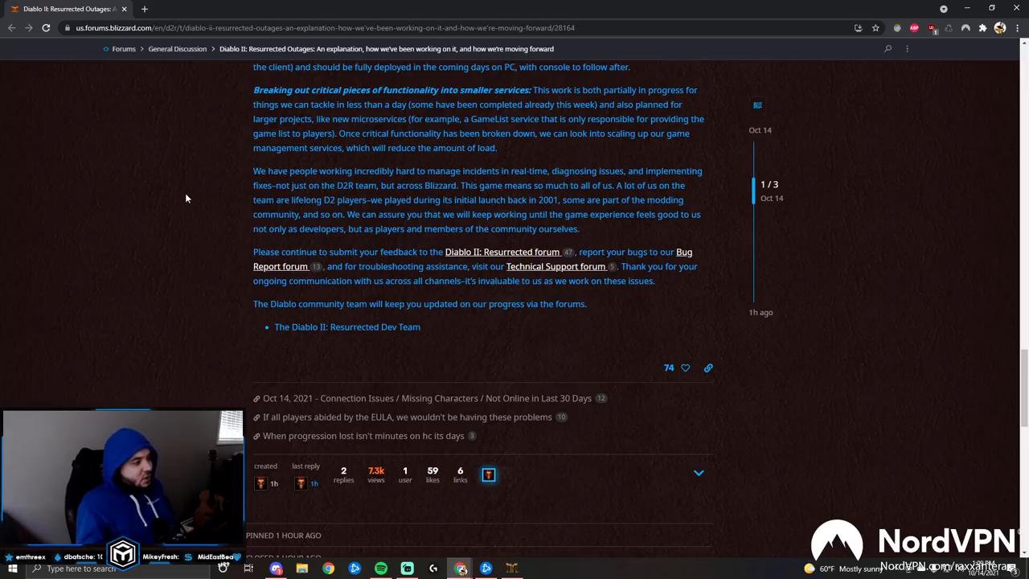
mouse_move(203, 341)
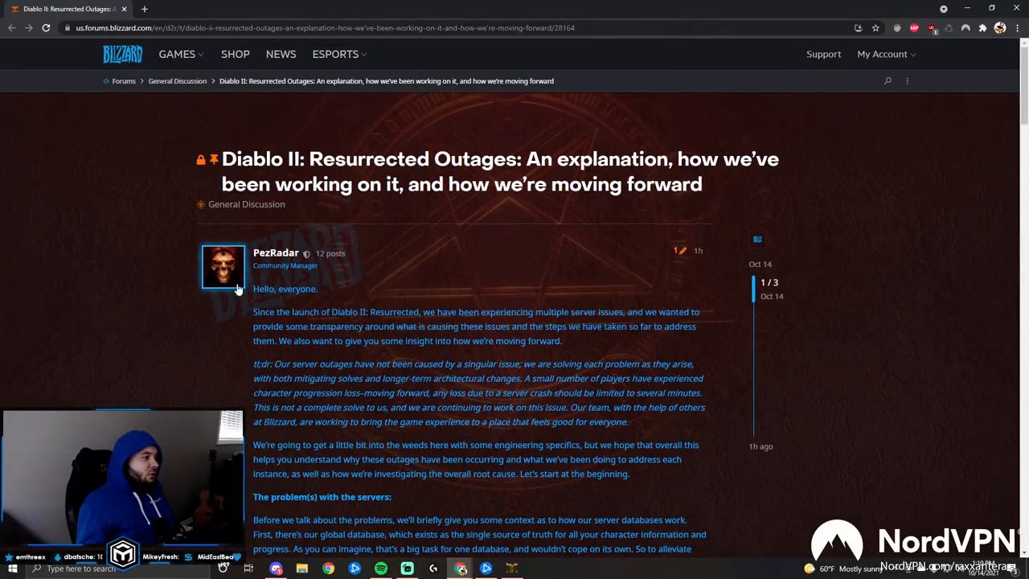
scroll(down, 3)
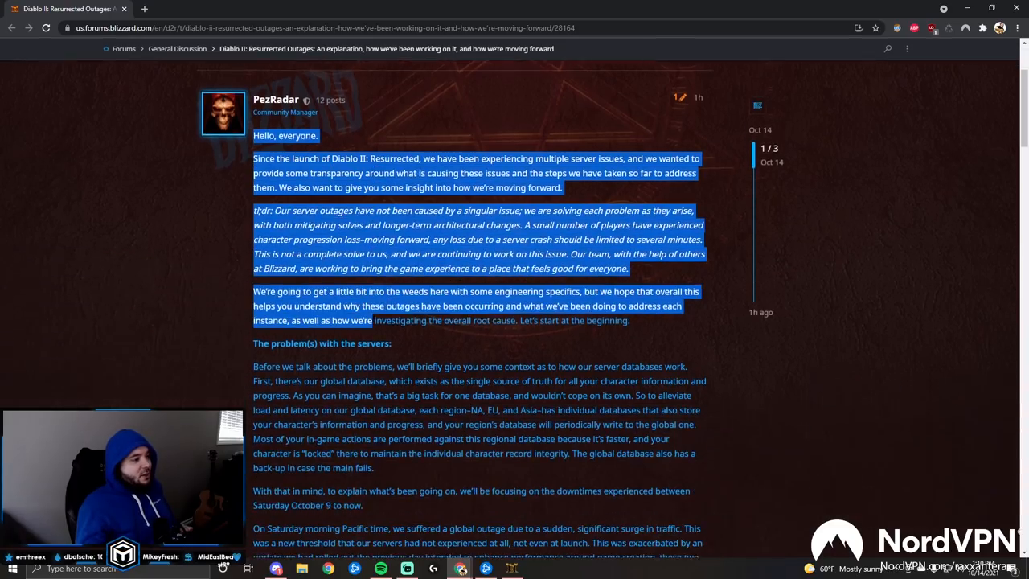
scroll(down, 3)
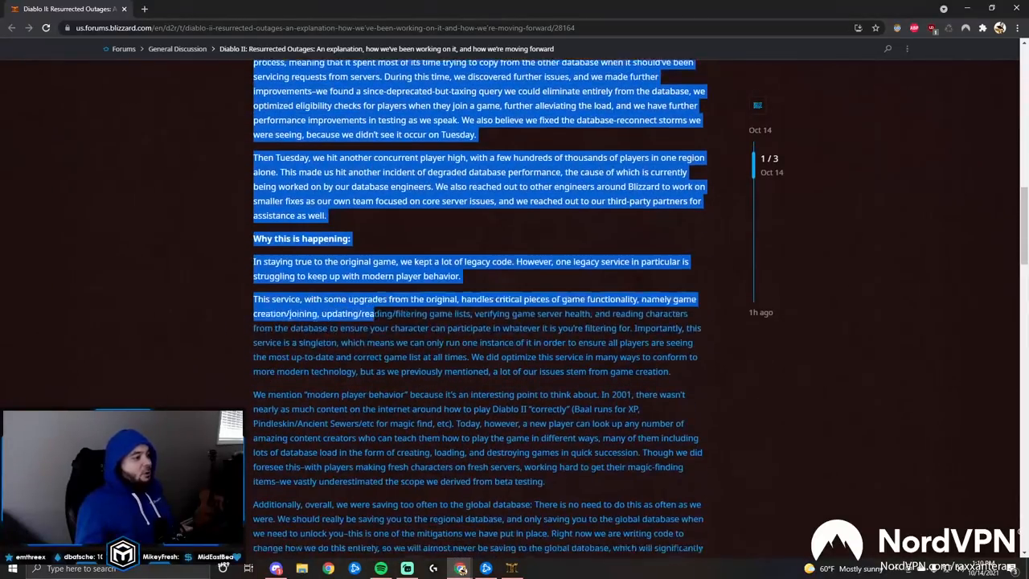
scroll(up, 3)
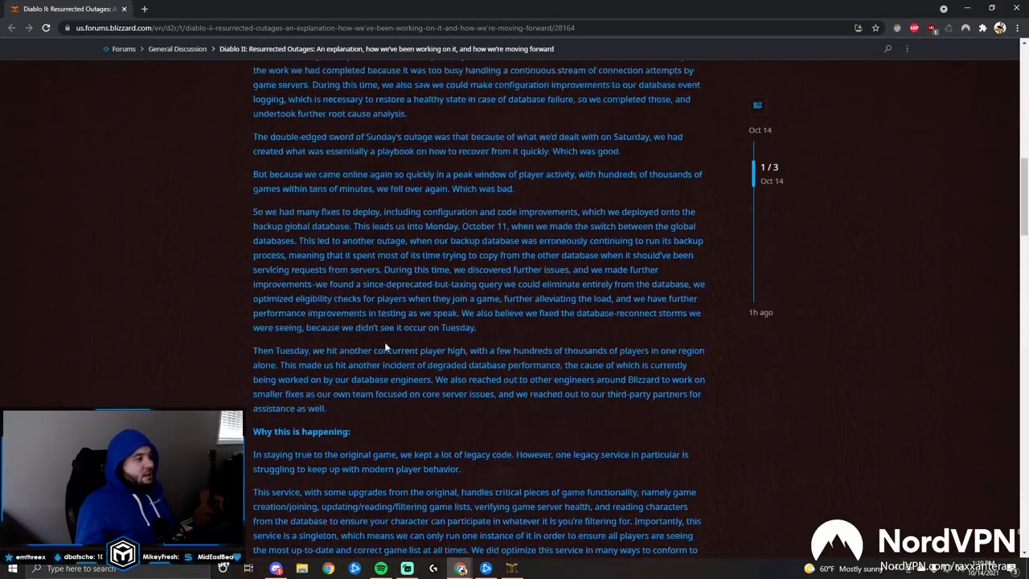
scroll(up, 3)
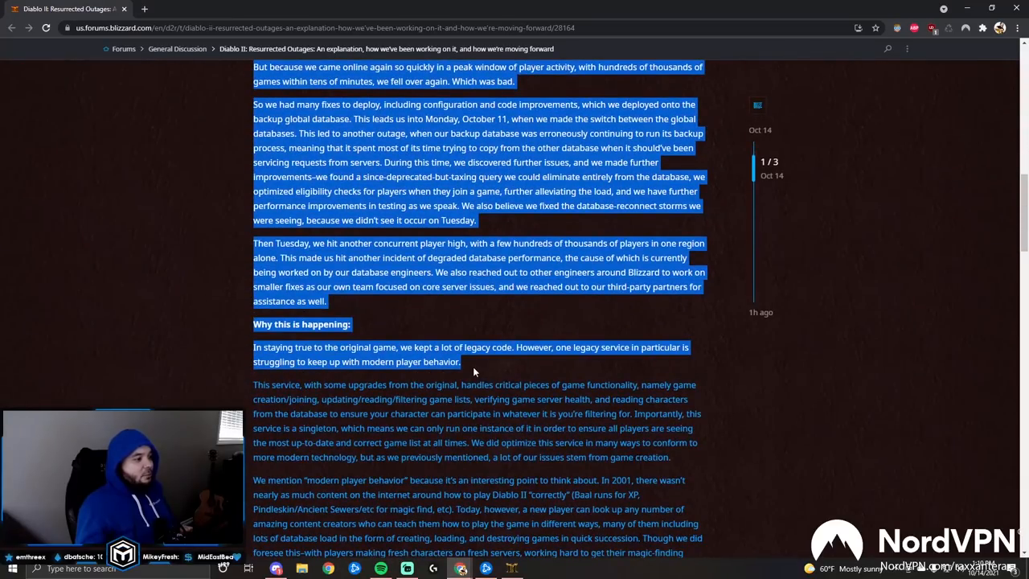
click(472, 370)
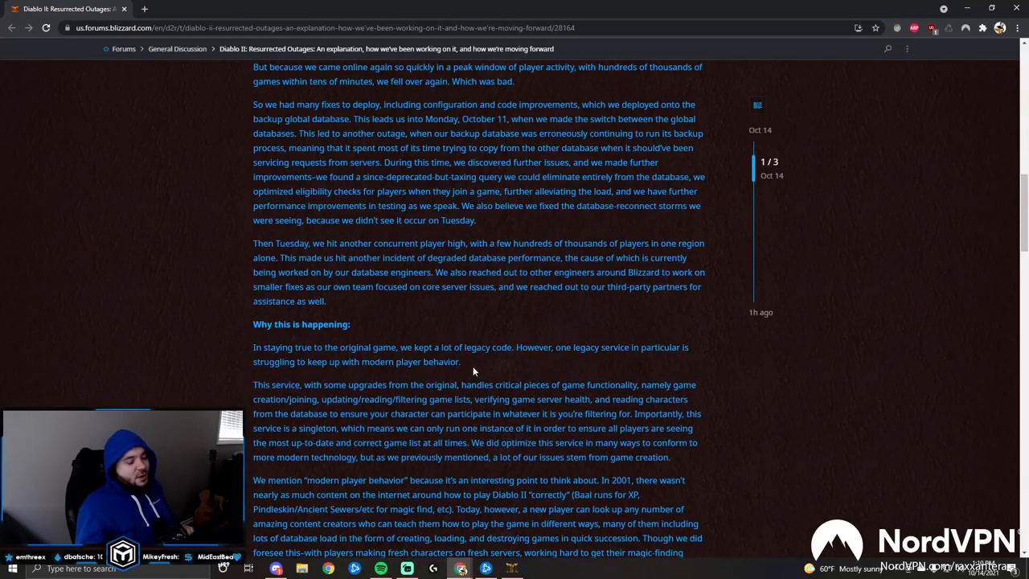
scroll(down, 3)
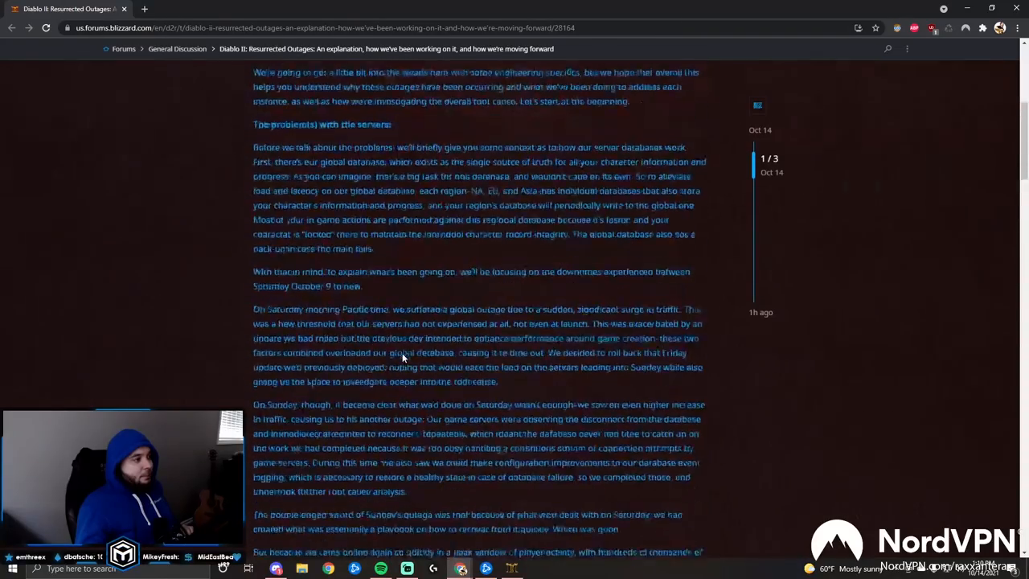
scroll(up, 3)
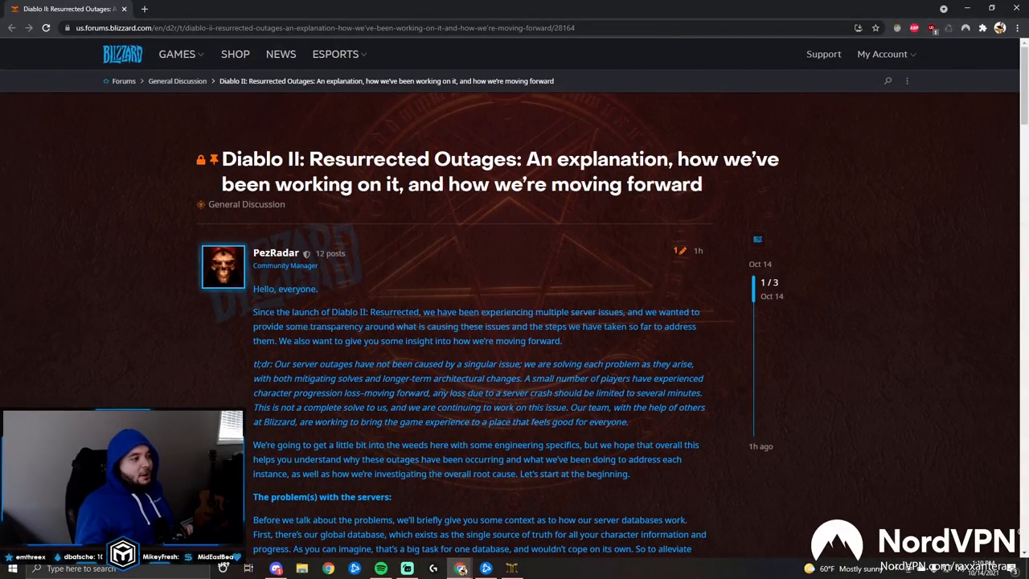
Scroll into the post and highlight the passage about characters stuck in the regional database.
scroll(down, 3)
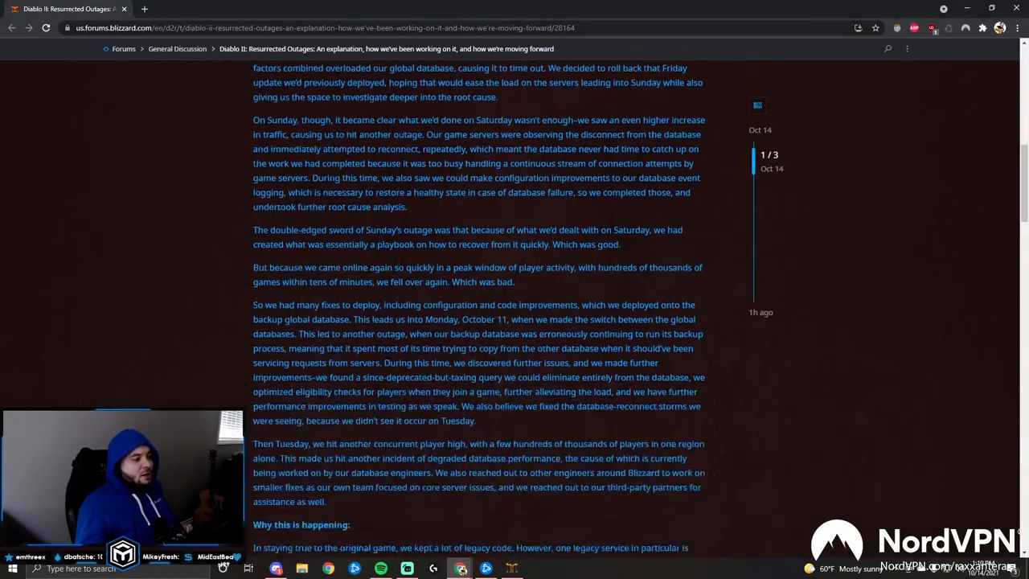
scroll(down, 3)
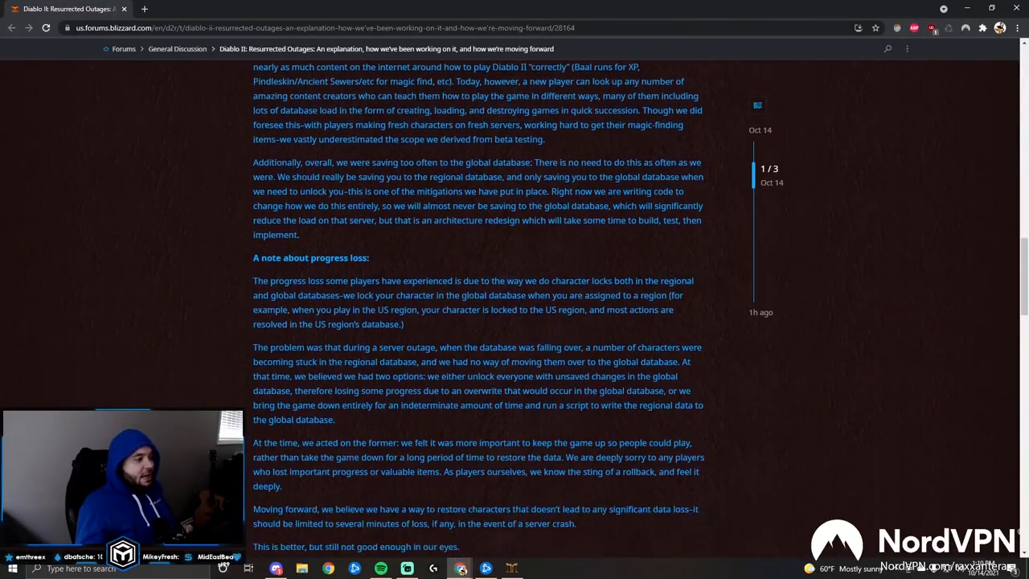
scroll(down, 3)
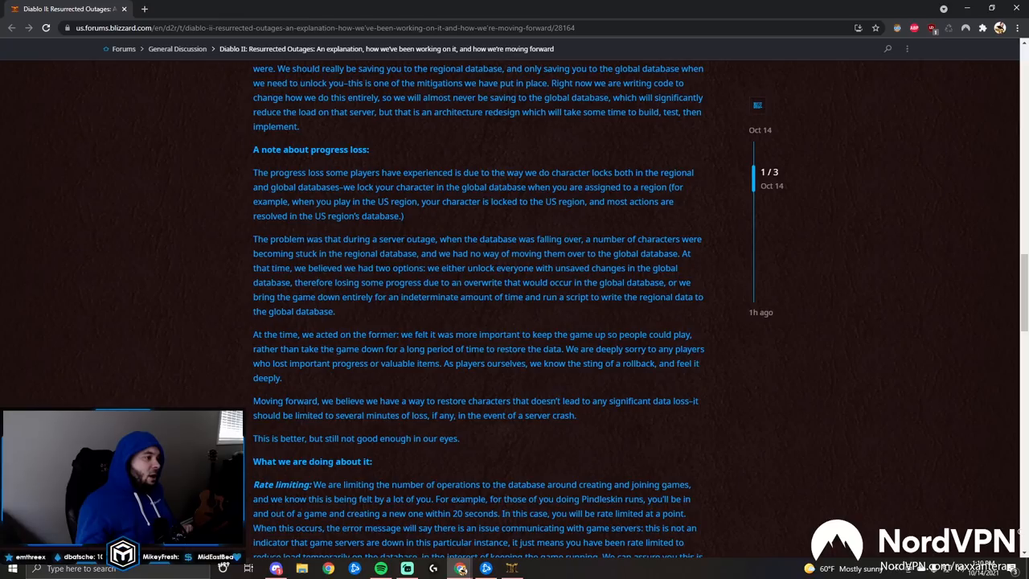
drag(296, 254, 482, 335)
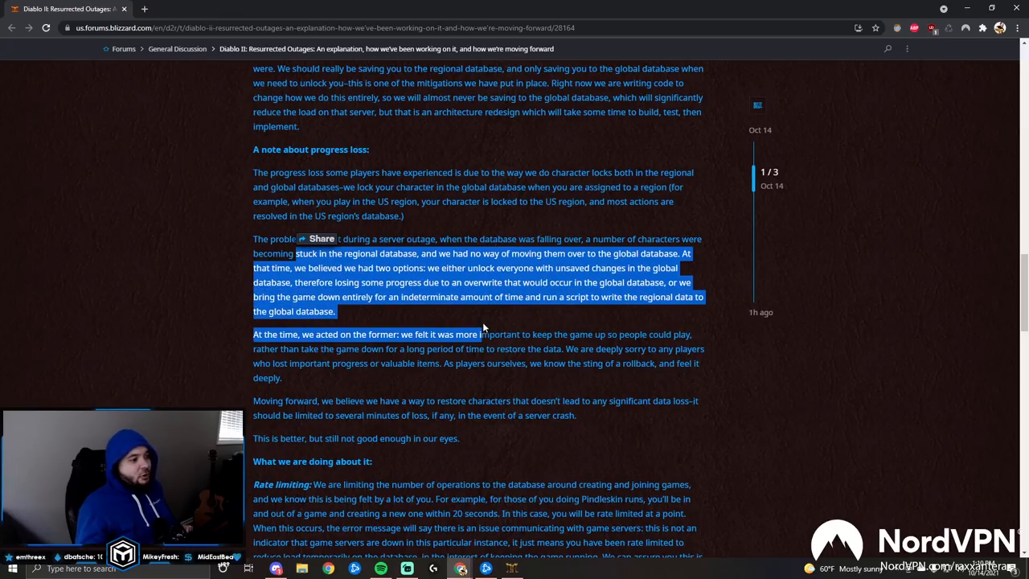
scroll(up, 3)
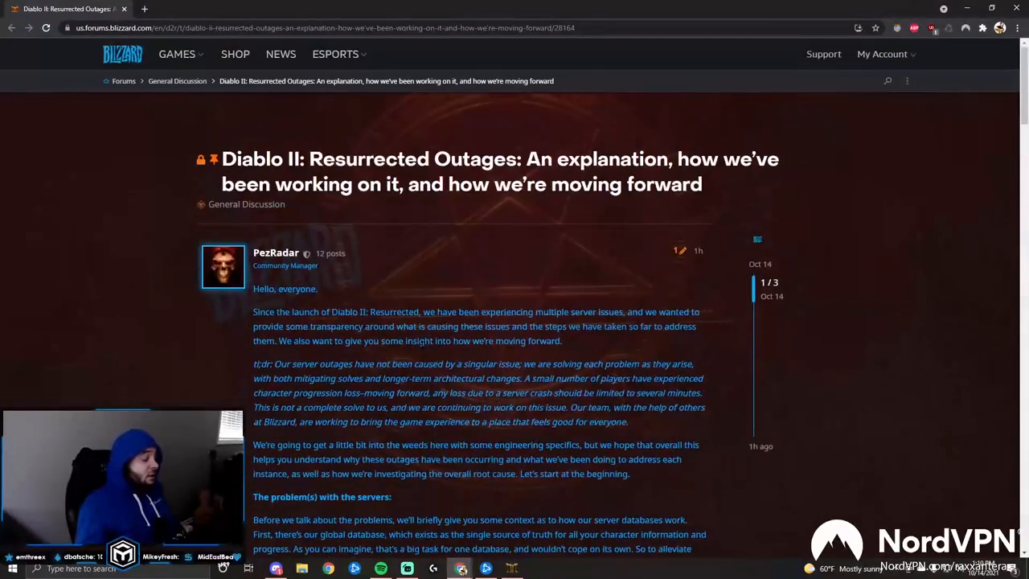
Continue down the post to the "A note about progress loss" section.
scroll(down, 3)
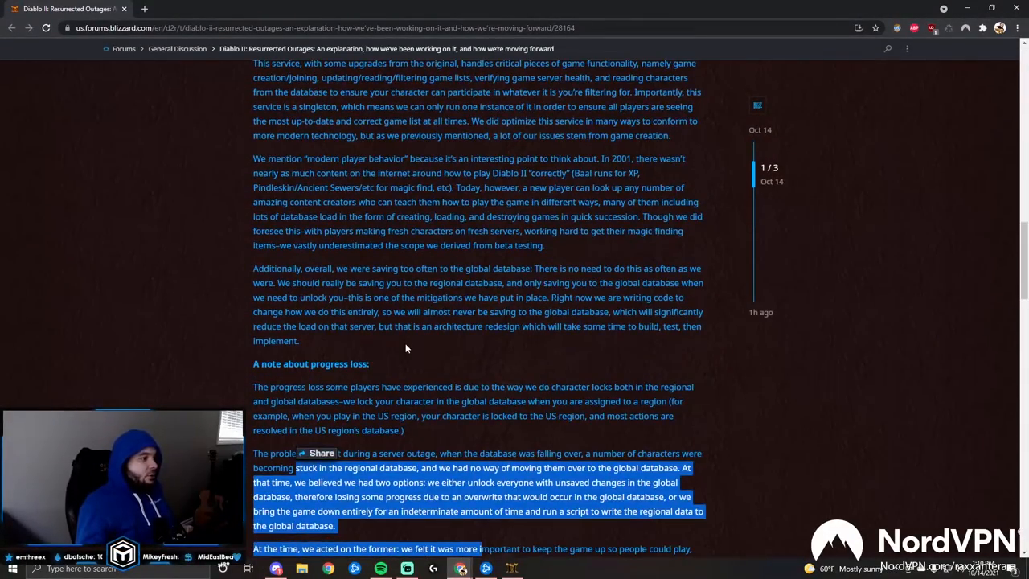
scroll(down, 3)
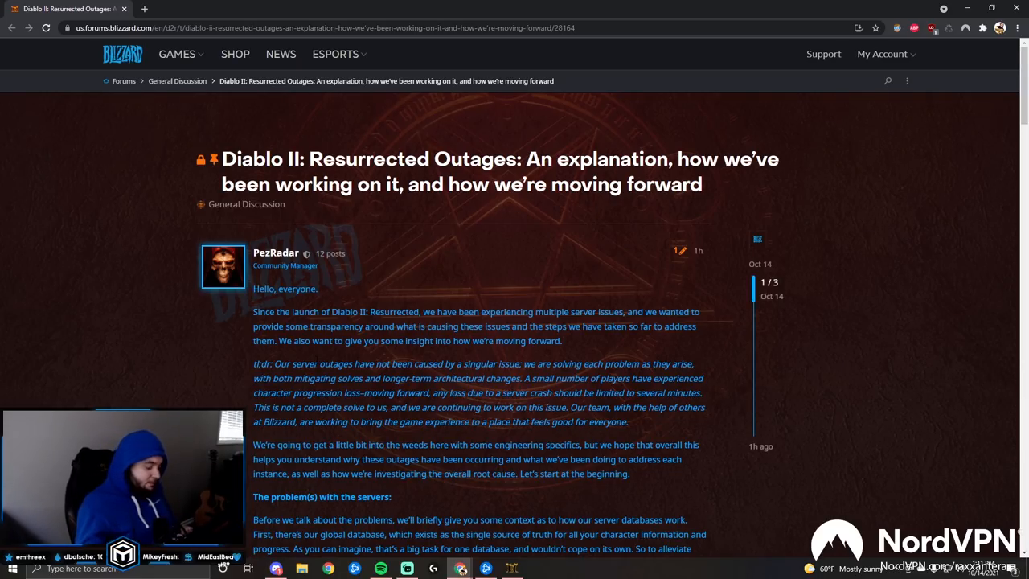
scroll(down, 3)
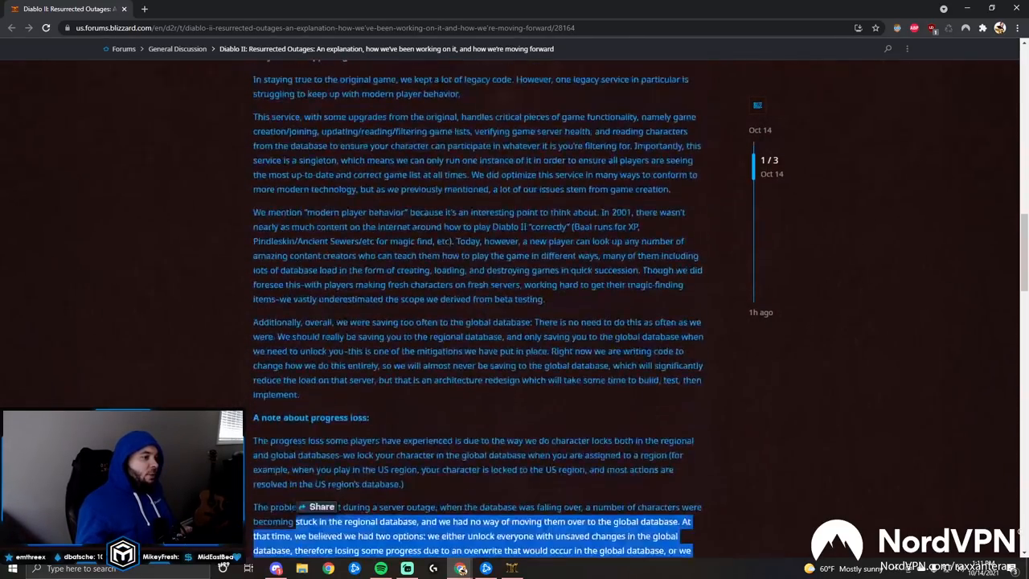
scroll(down, 3)
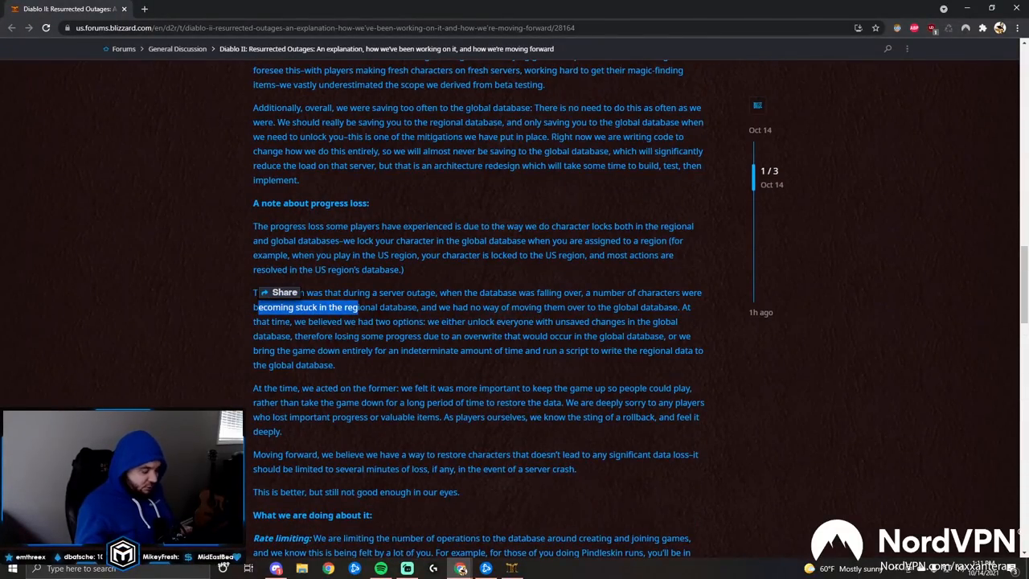
scroll(down, 3)
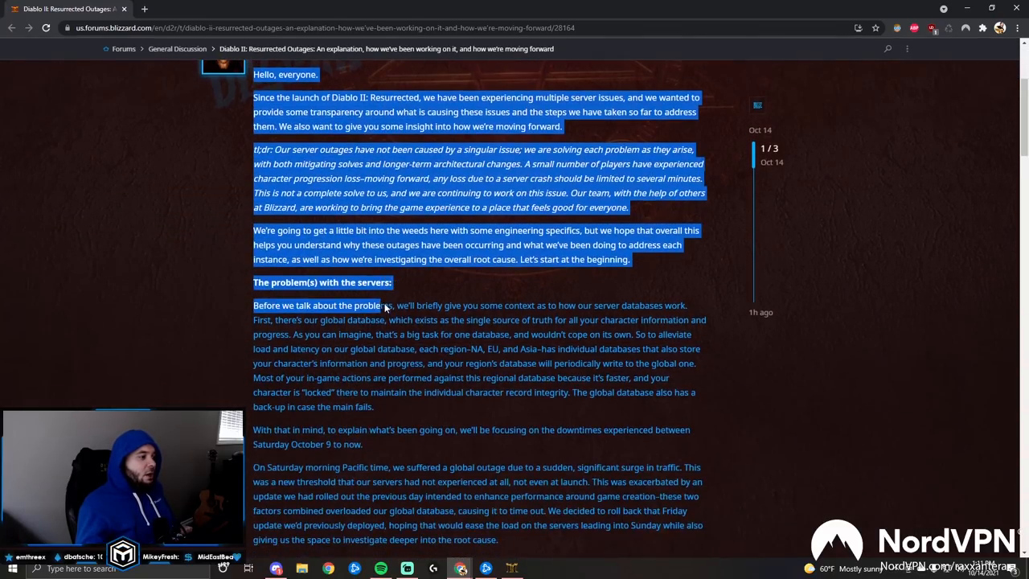
Scroll further into the post, then back up to PezRadar's greeting and tl;dr at the title.
scroll(down, 3)
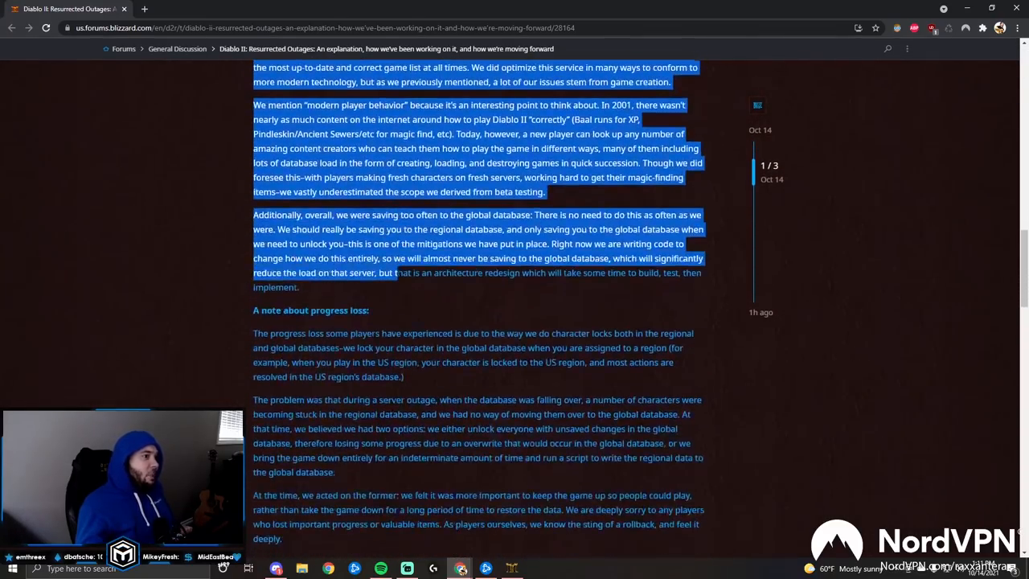
scroll(down, 3)
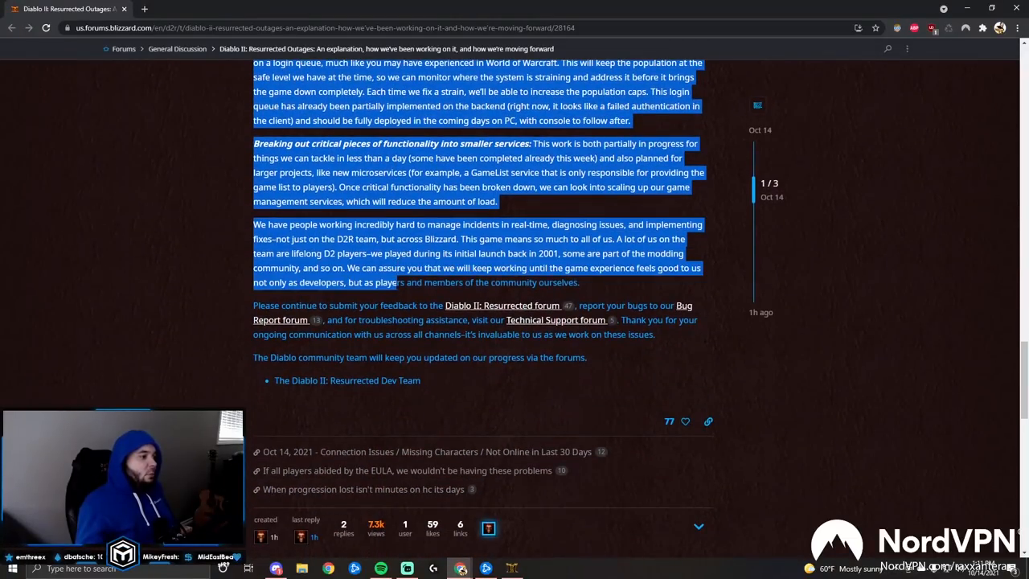
scroll(up, 3)
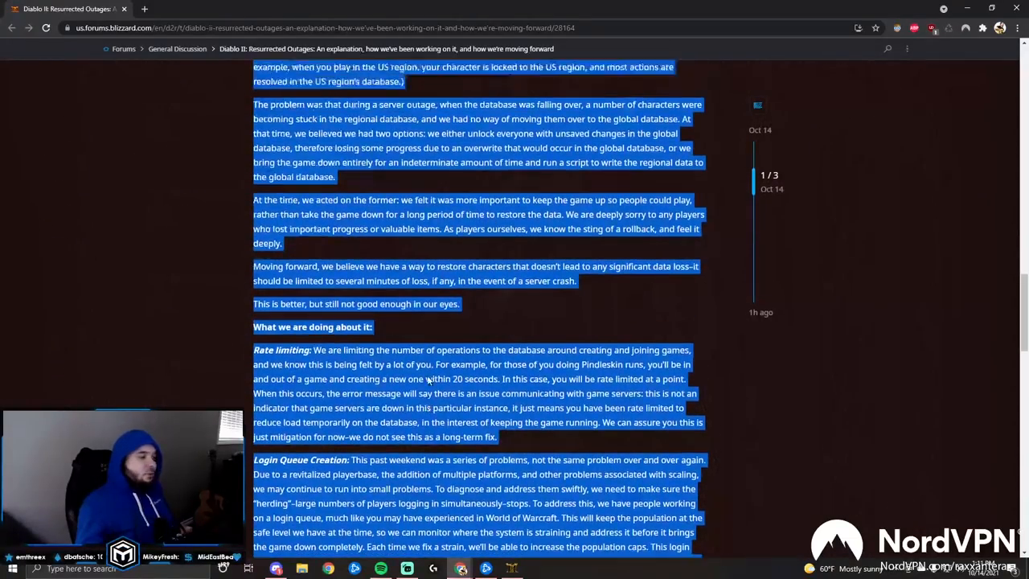
scroll(up, 3)
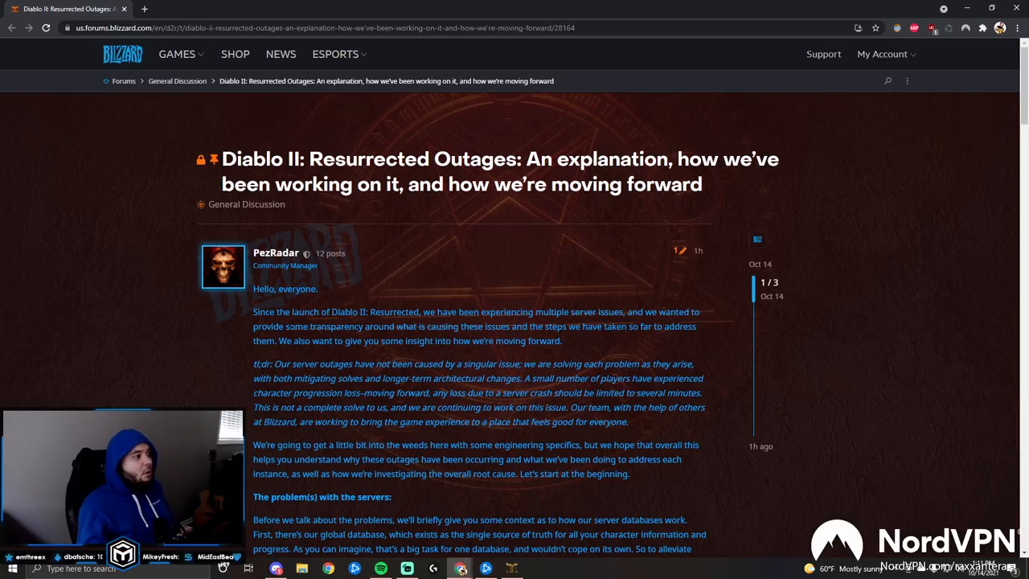
Scroll down to the "What we are doing about it" section with Rate limiting and Login Queue paragraphs.
scroll(down, 3)
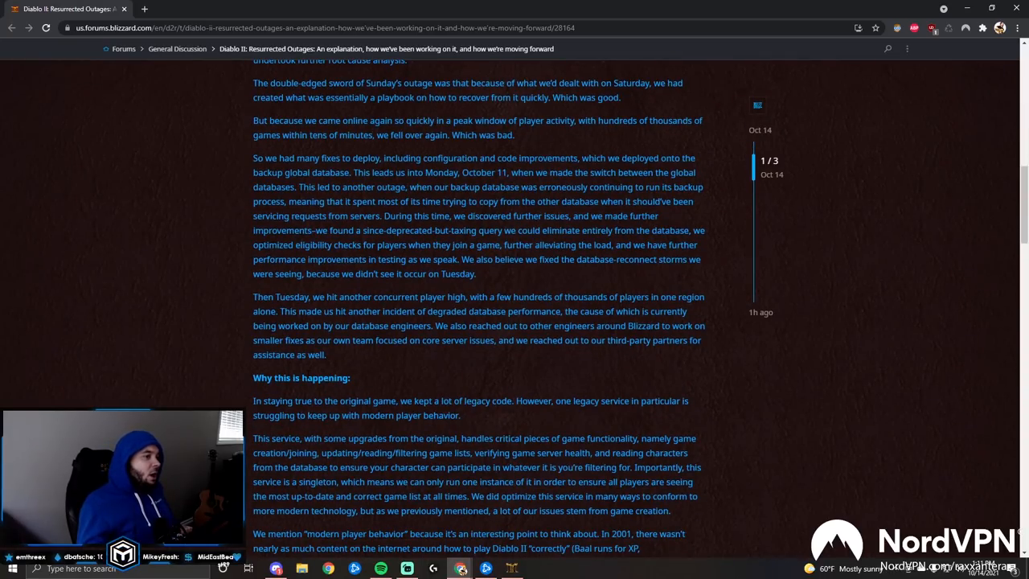
scroll(down, 3)
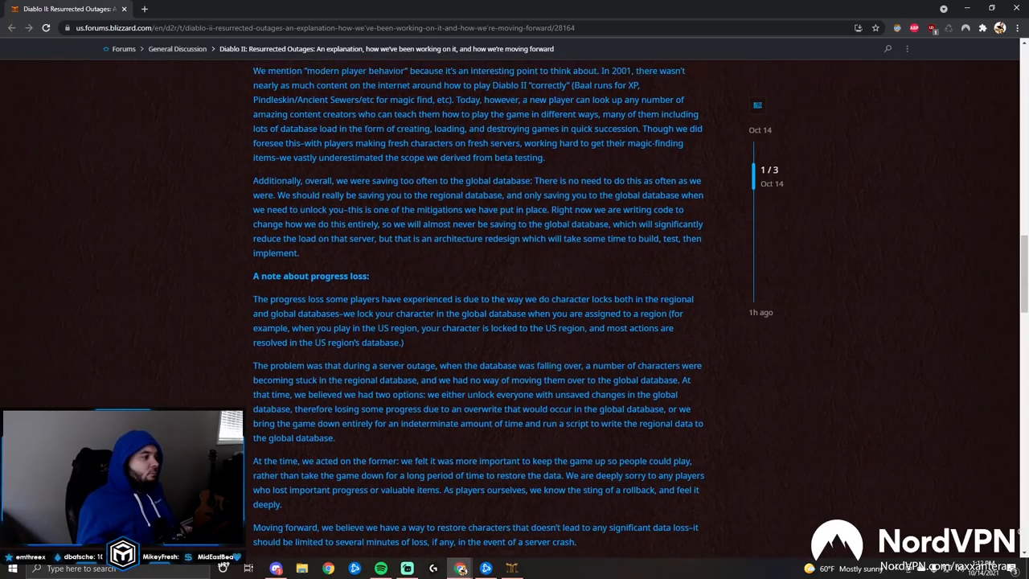
scroll(up, 3)
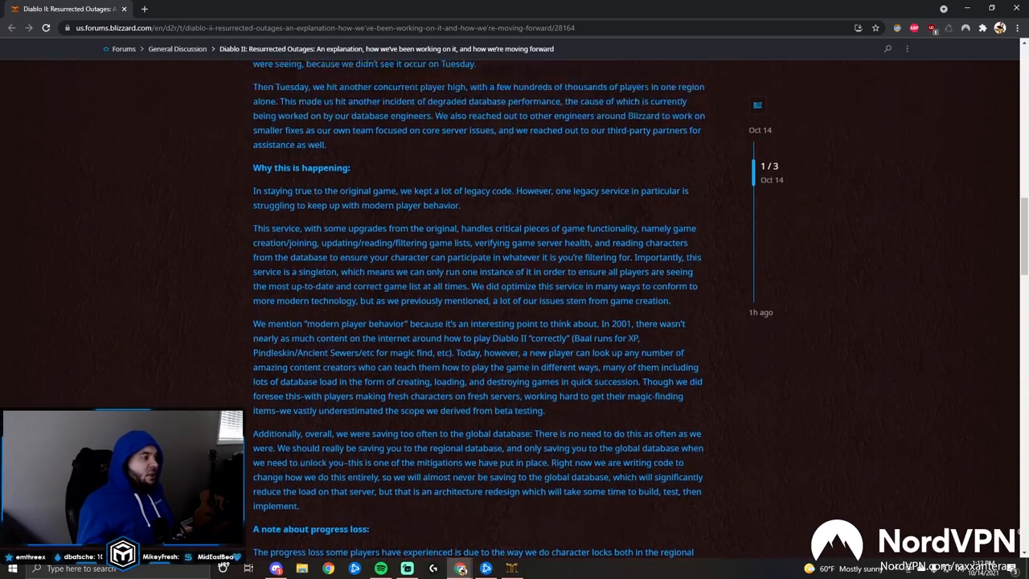
scroll(down, 3)
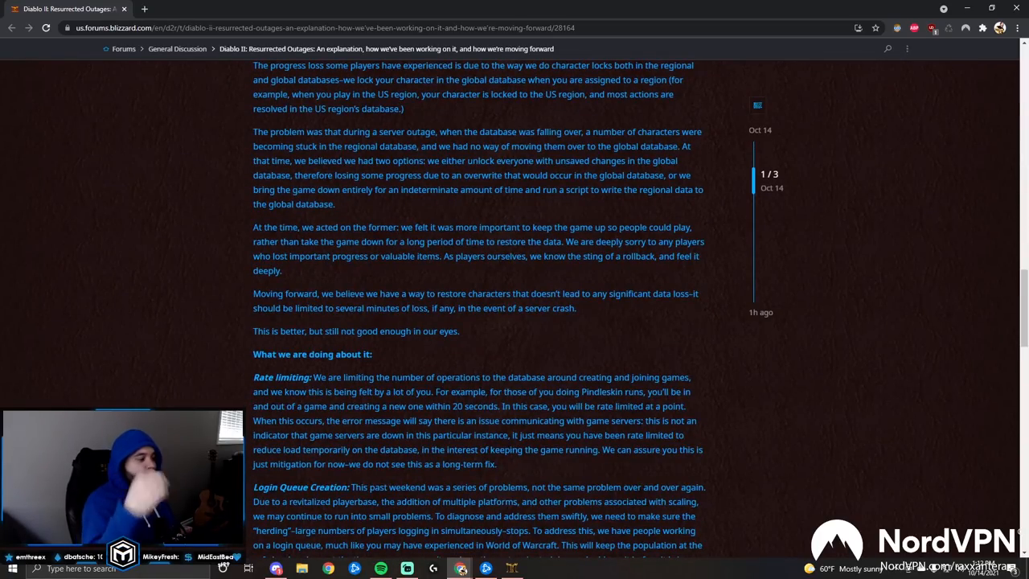
scroll(down, 3)
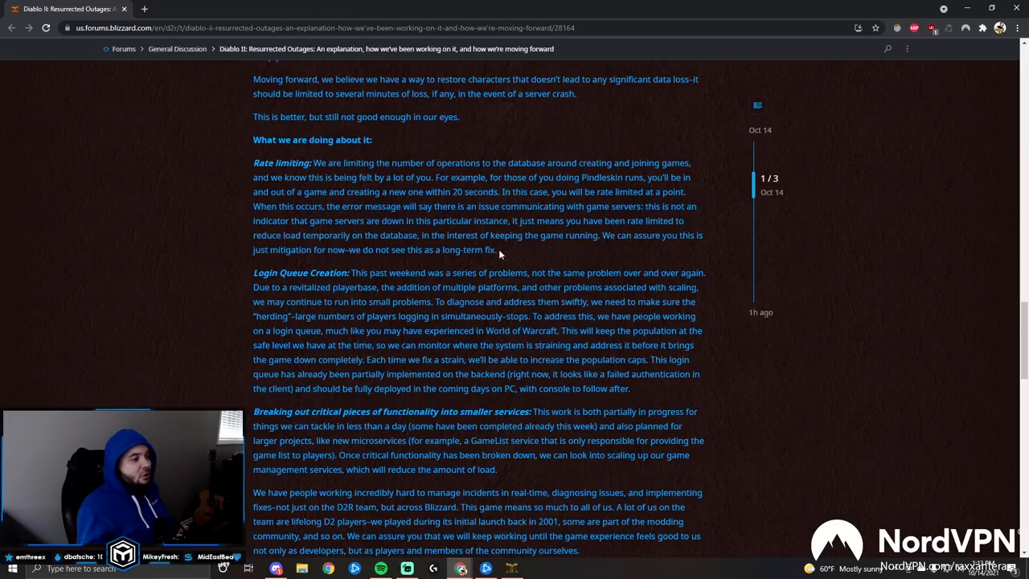
Highlight the Rate limiting paragraph while reading, clear it, then select the nearby text block.
drag(255, 163, 497, 251)
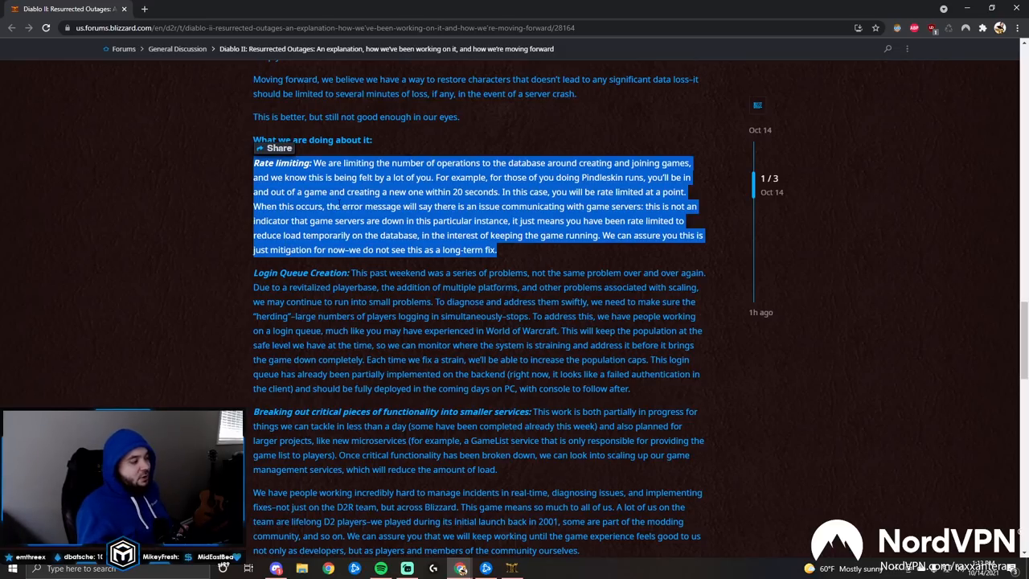
click(486, 267)
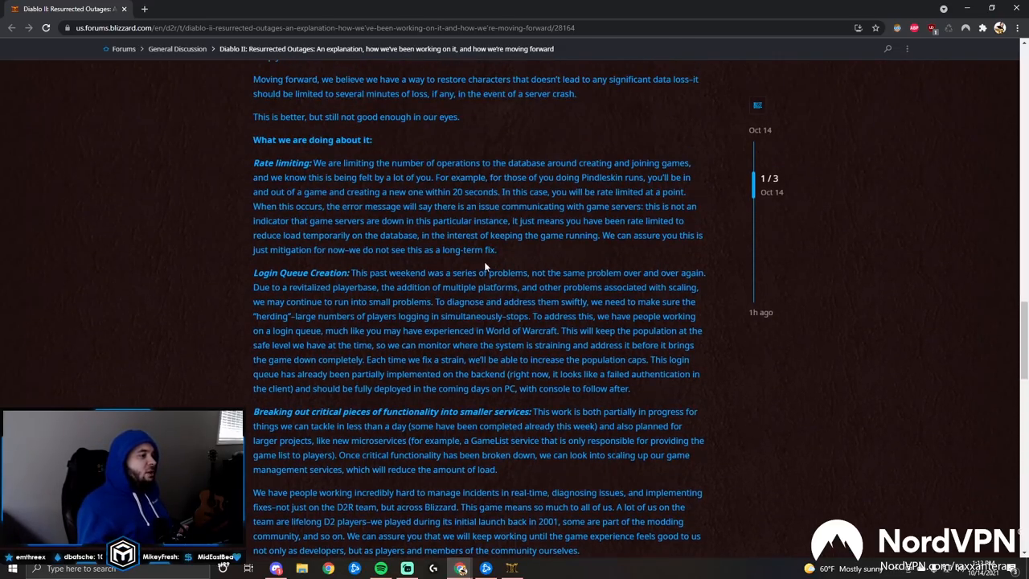
drag(274, 73, 630, 390)
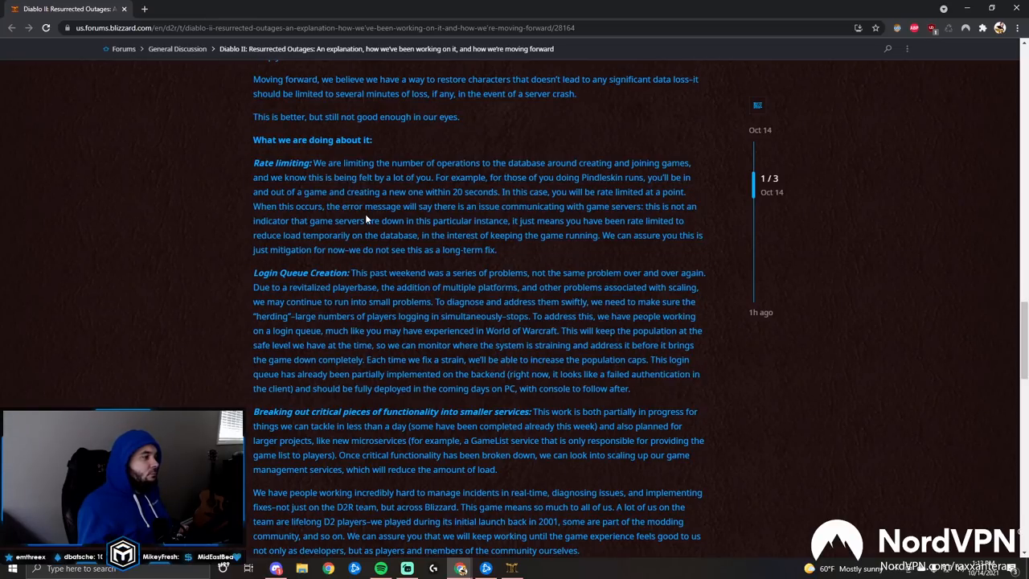
Scroll back up to the post title with PezRadar's greeting and tl;dr.
scroll(up, 3)
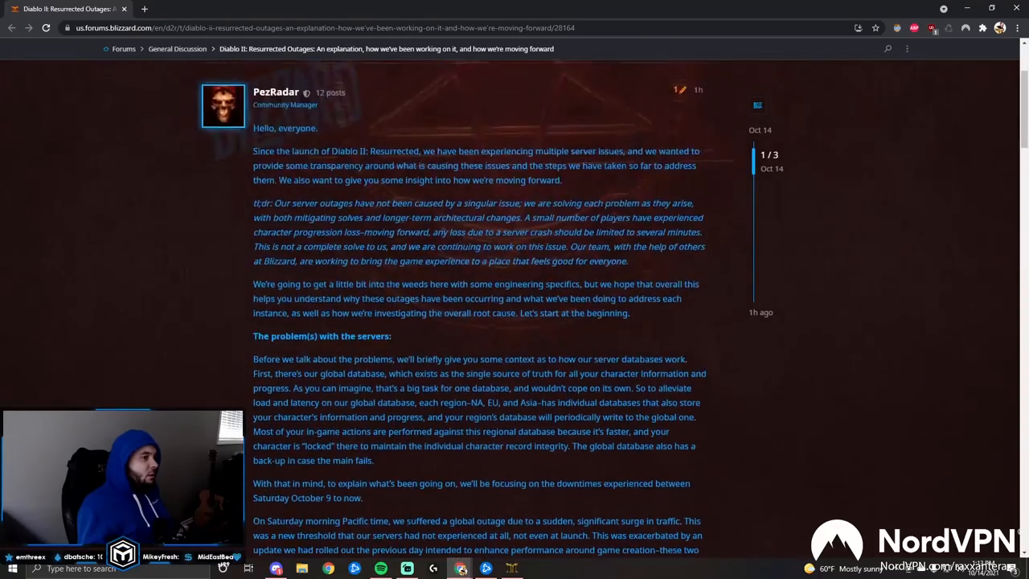
scroll(up, 3)
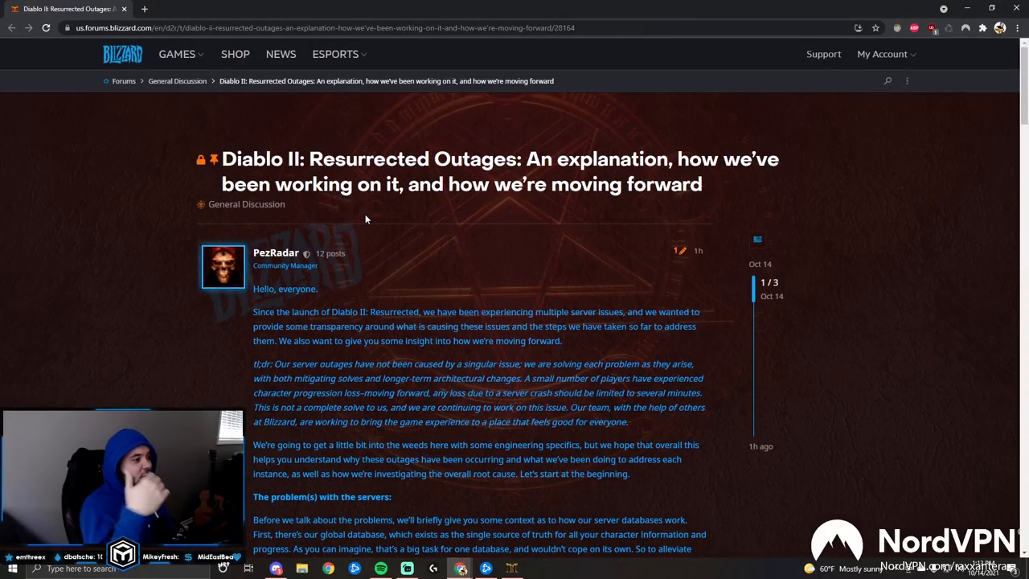
scroll(down, 3)
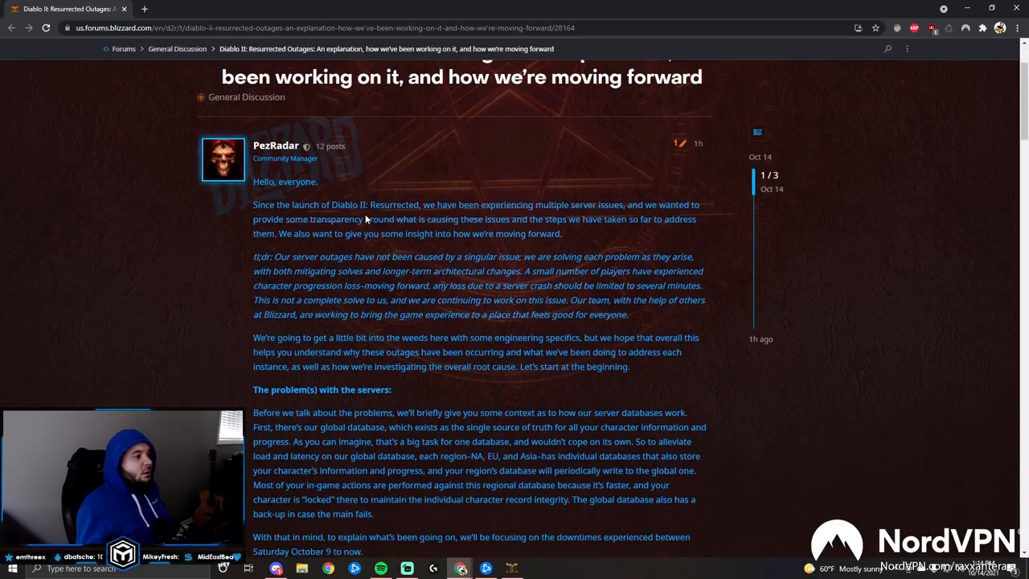
scroll(down, 3)
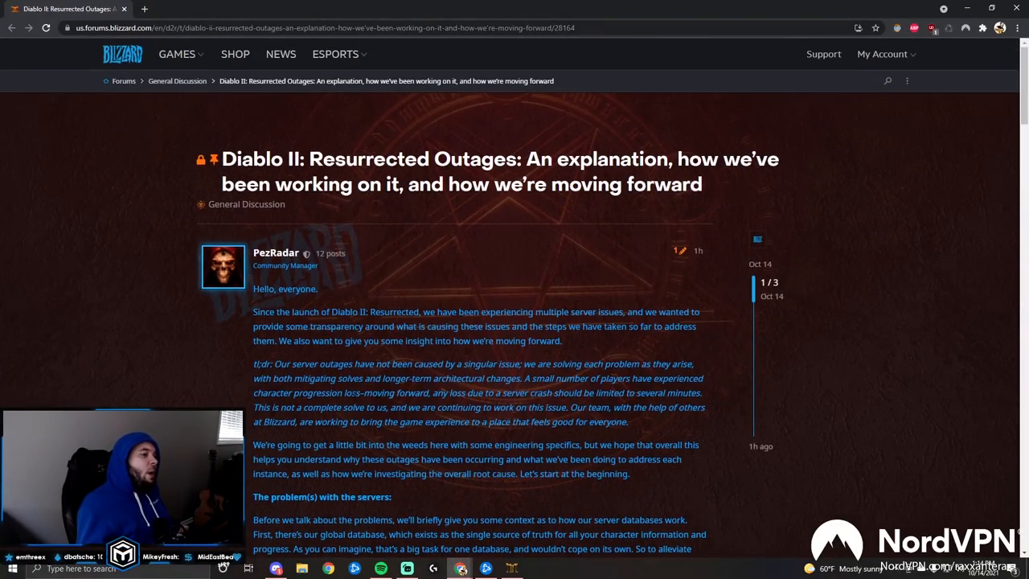
scroll(down, 3)
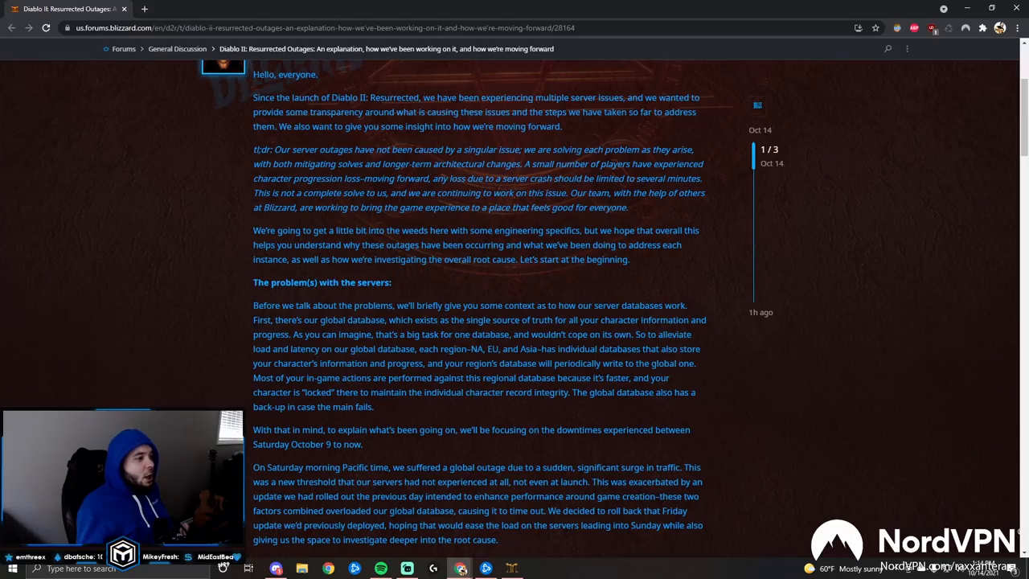
scroll(up, 3)
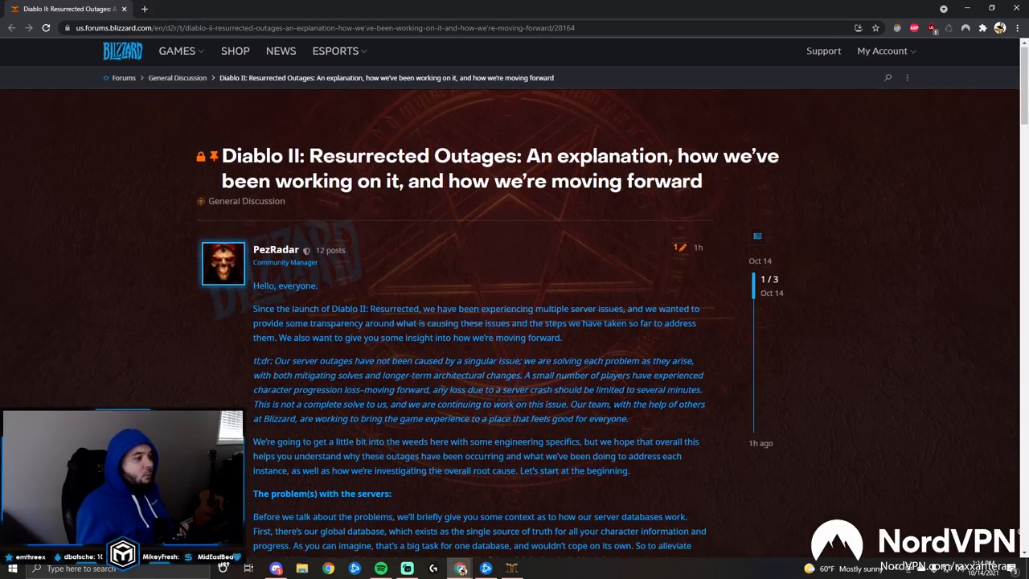
scroll(down, 3)
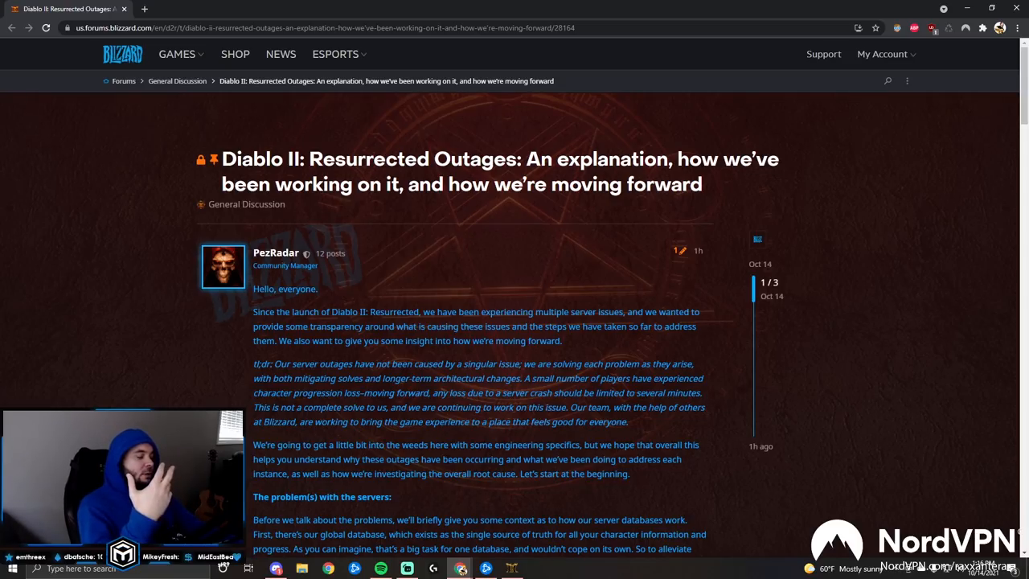
mouse_move(482, 191)
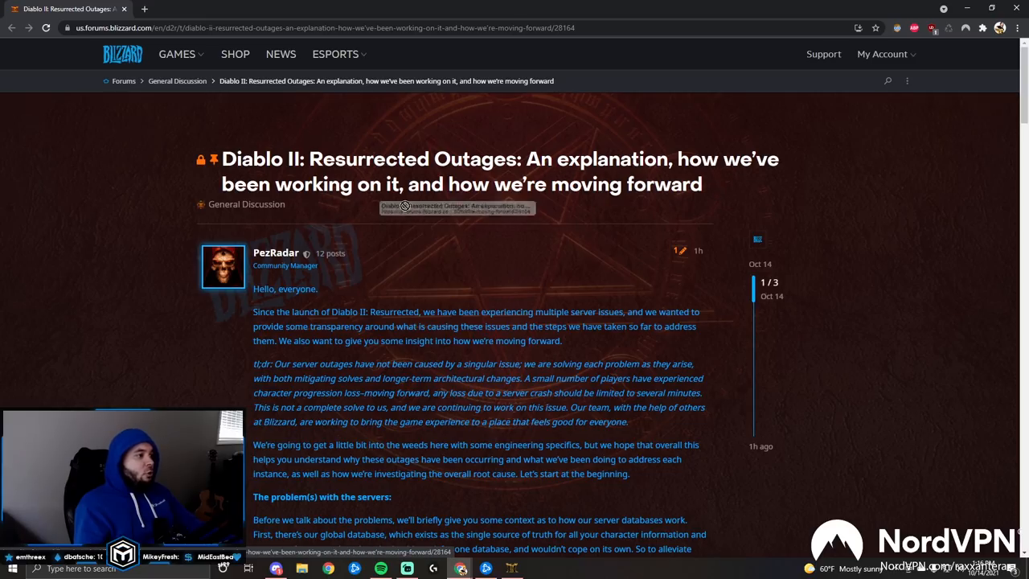
mouse_move(151, 299)
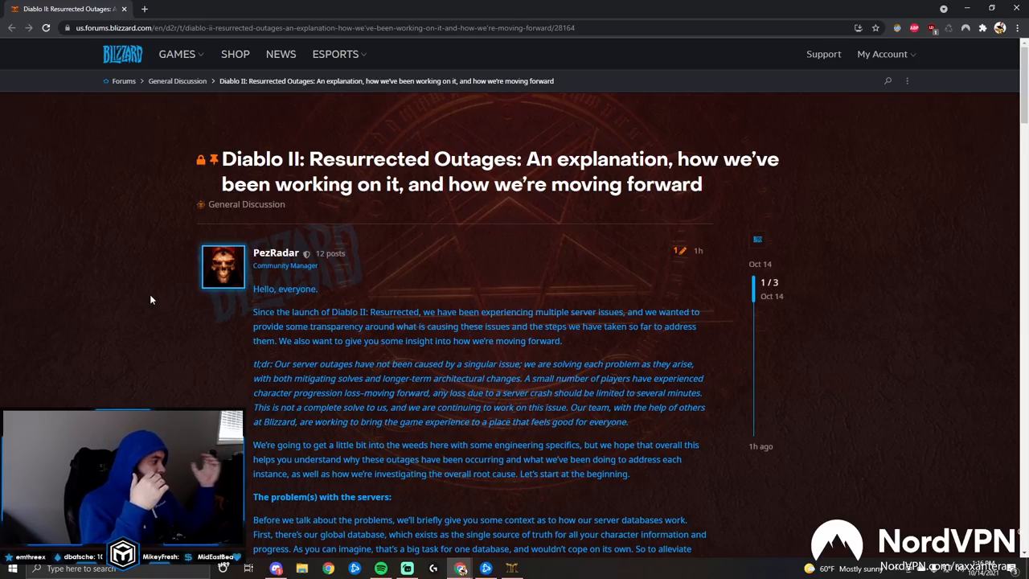
scroll(down, 3)
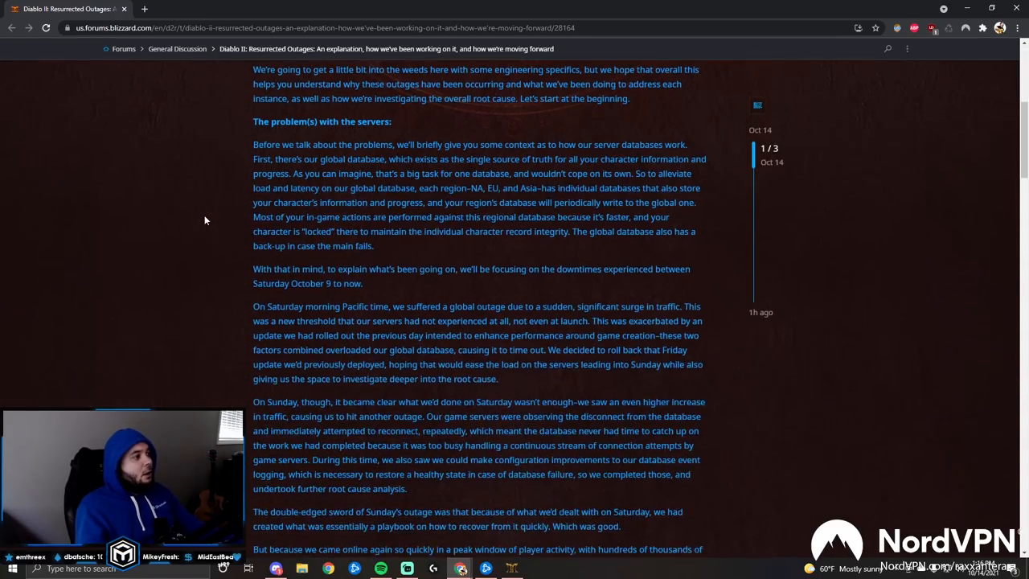
scroll(down, 3)
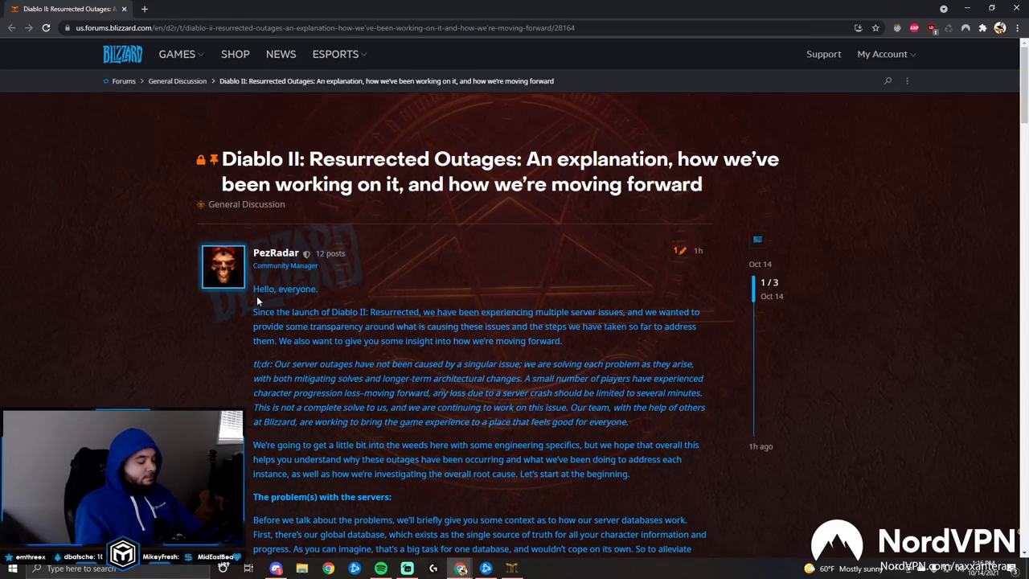
scroll(down, 3)
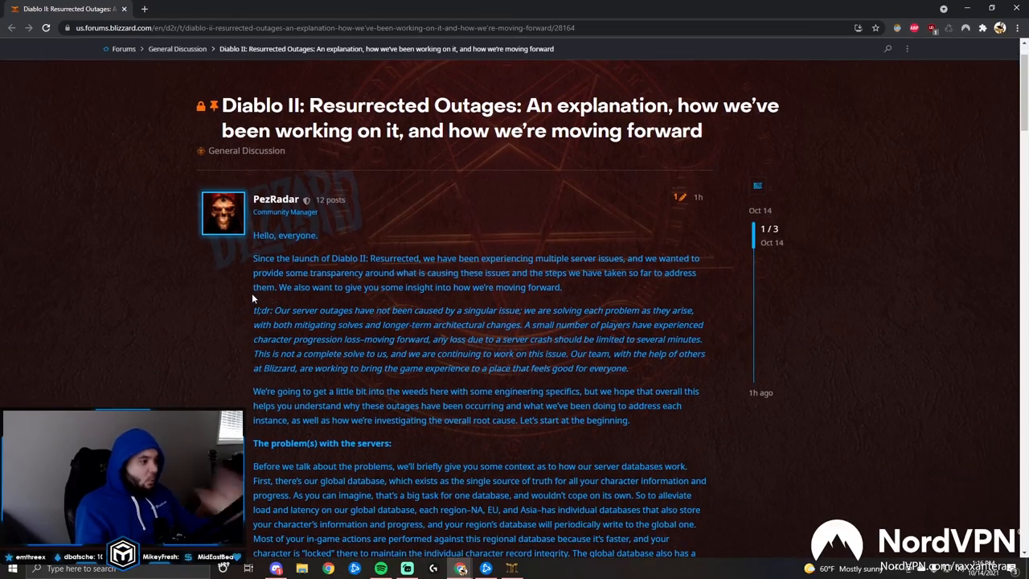
mouse_move(247, 298)
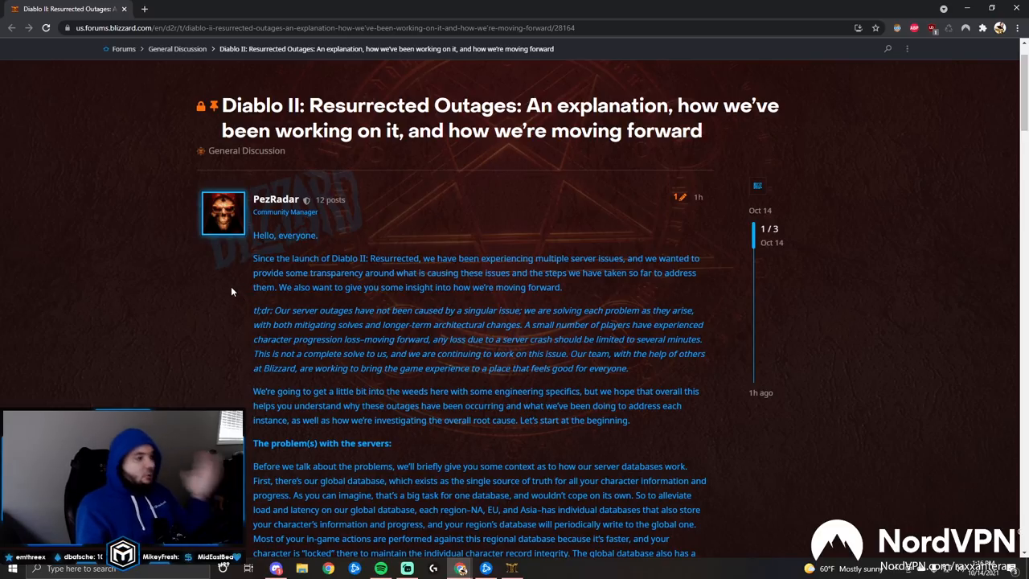
mouse_move(225, 280)
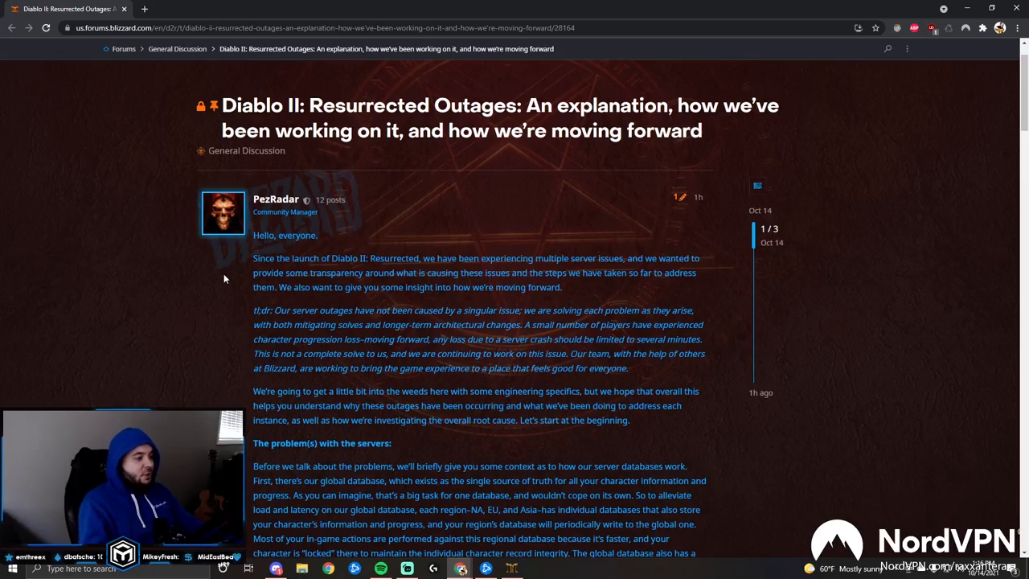
scroll(down, 3)
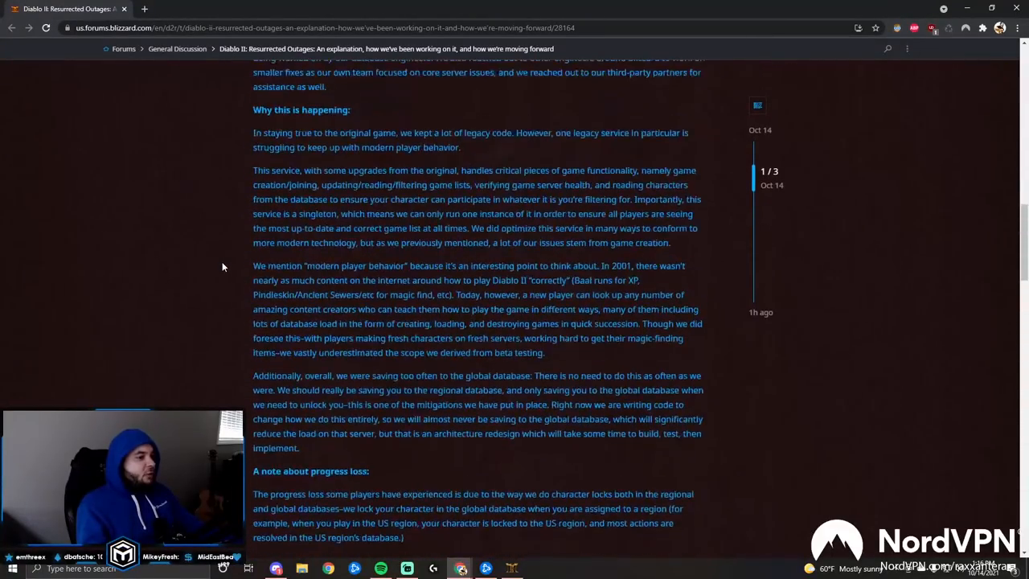
scroll(down, 3)
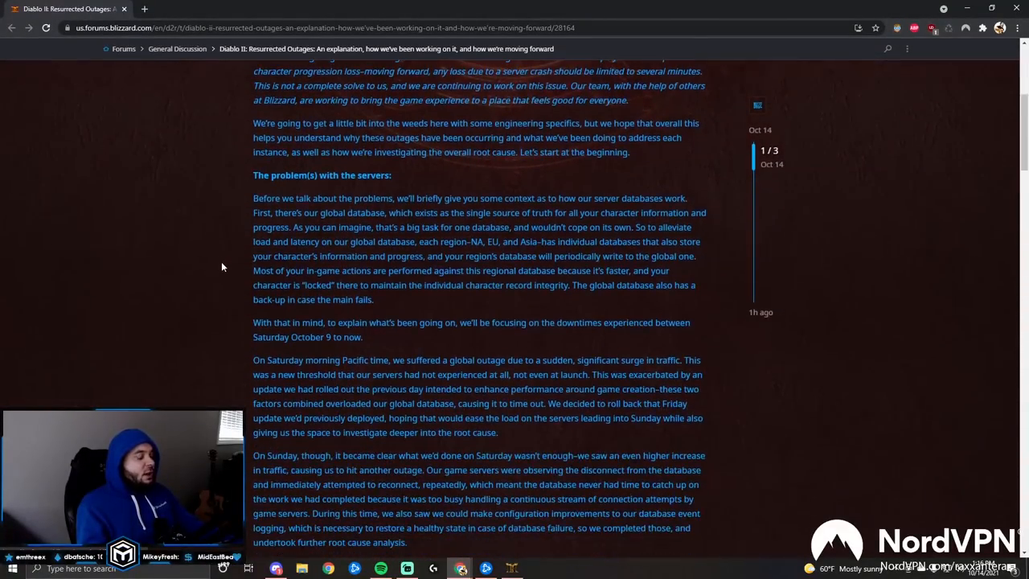
scroll(down, 3)
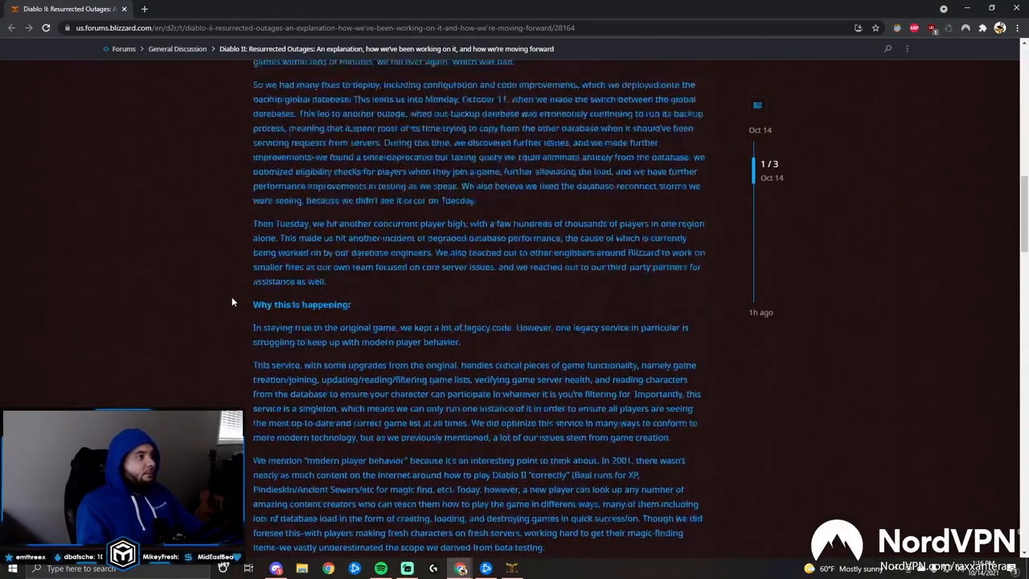
scroll(up, 3)
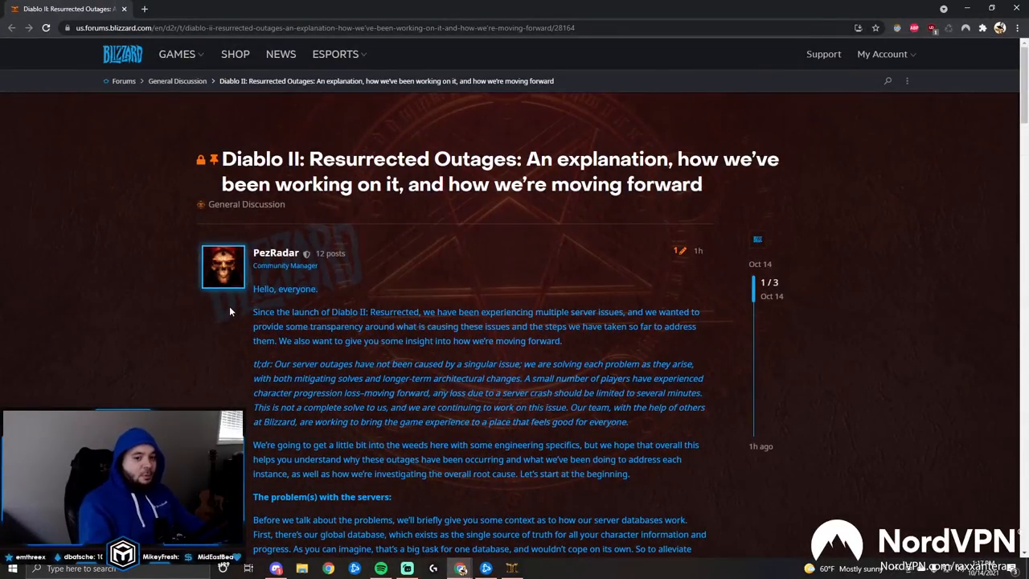